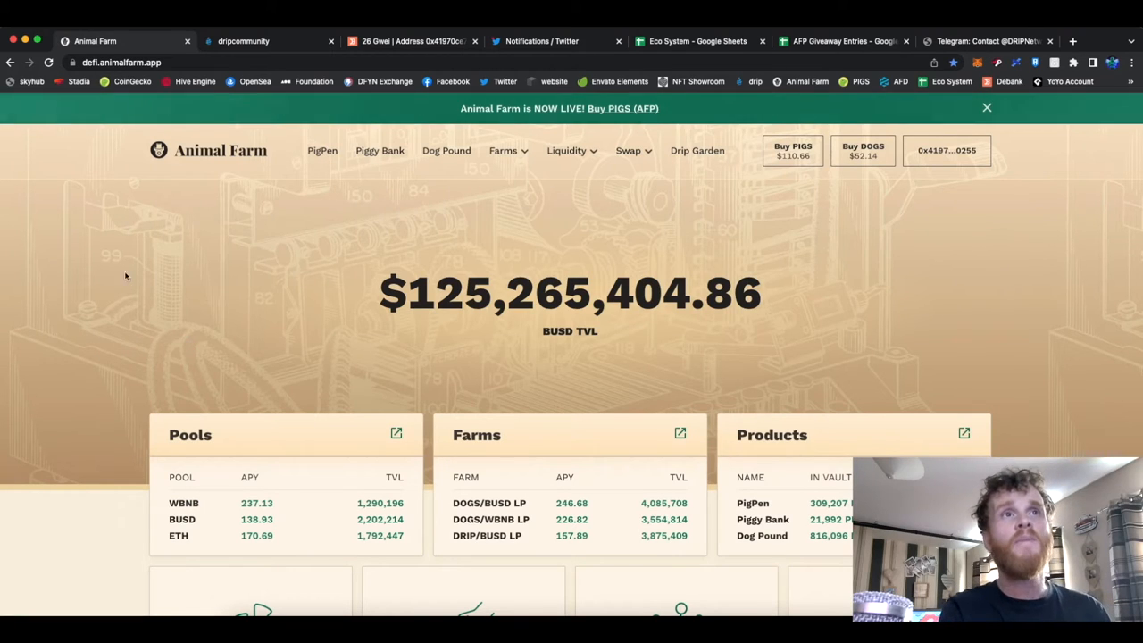
Switch to the Drip Network Fountain page with DRIP price and wallet balances.
click(268, 41)
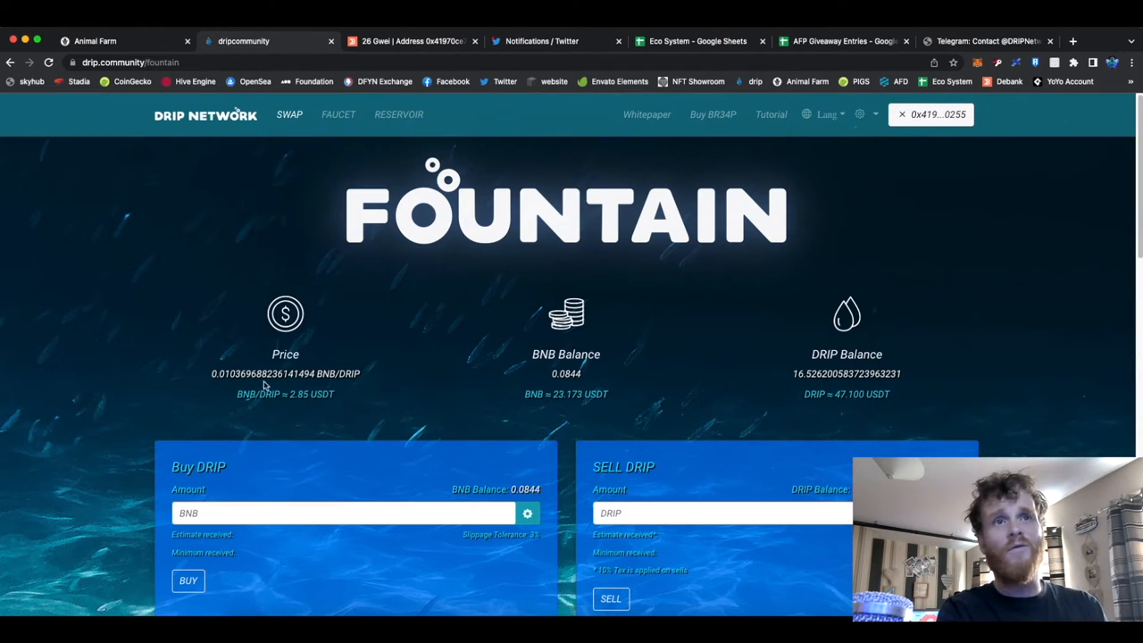
mouse_move(299, 421)
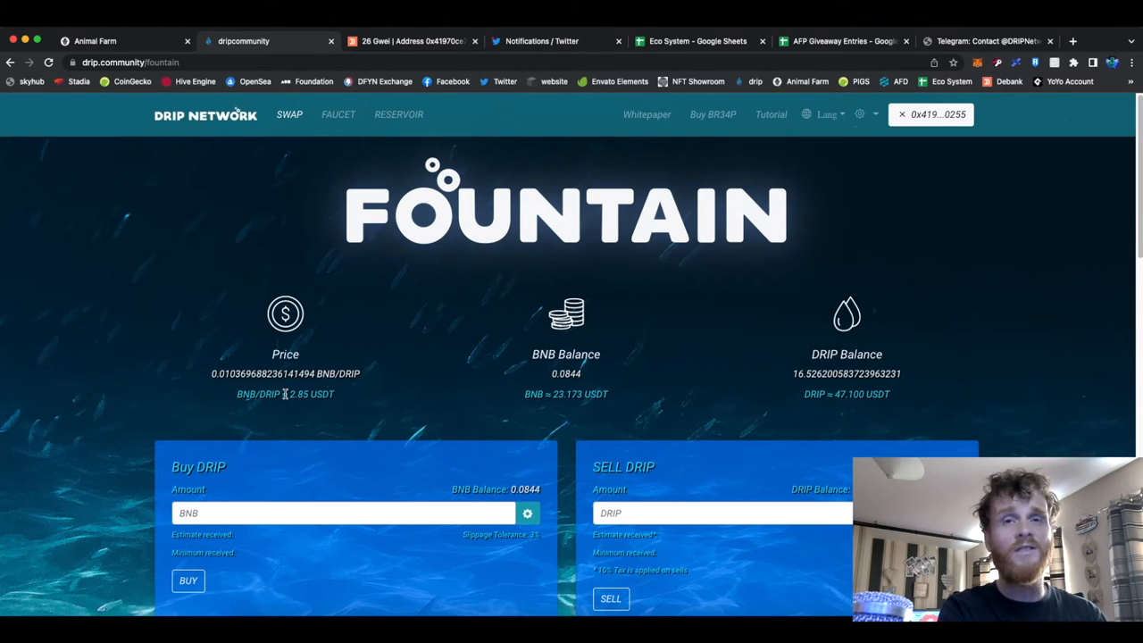
mouse_move(416, 383)
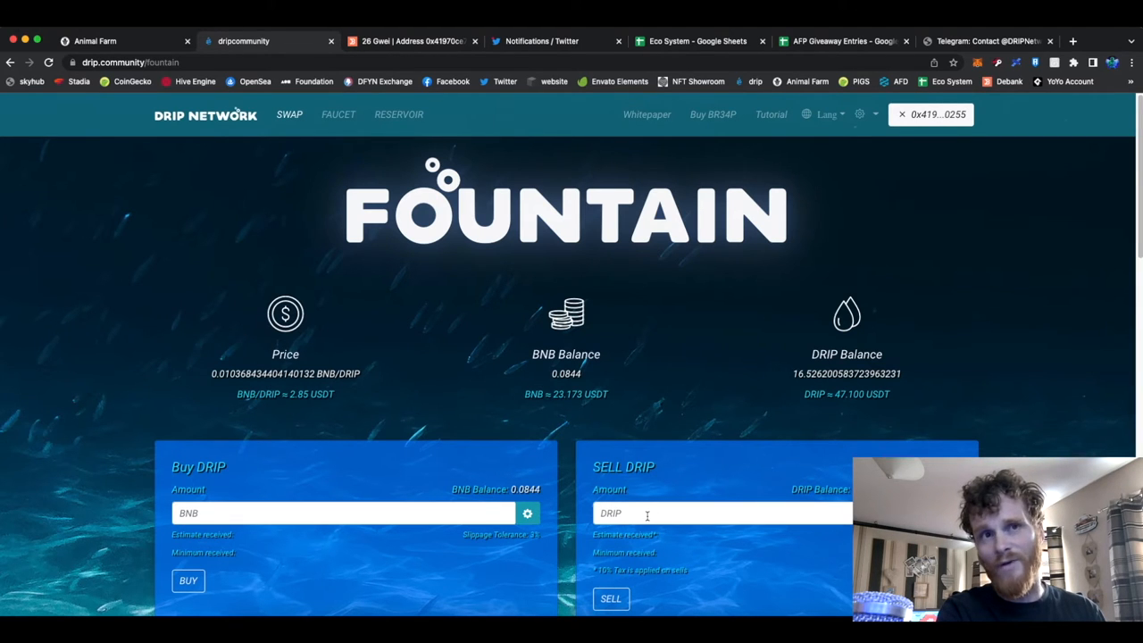
Return to the Animal Farm dashboard showing the ~$125.27M BUSD TVL.
click(94, 41)
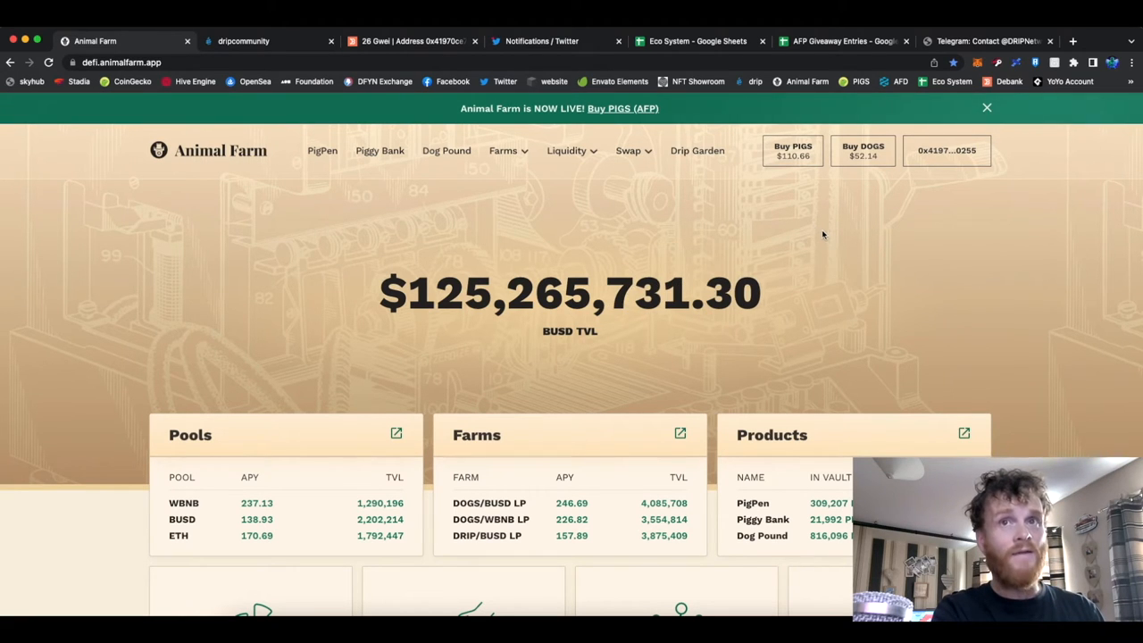
mouse_move(475, 239)
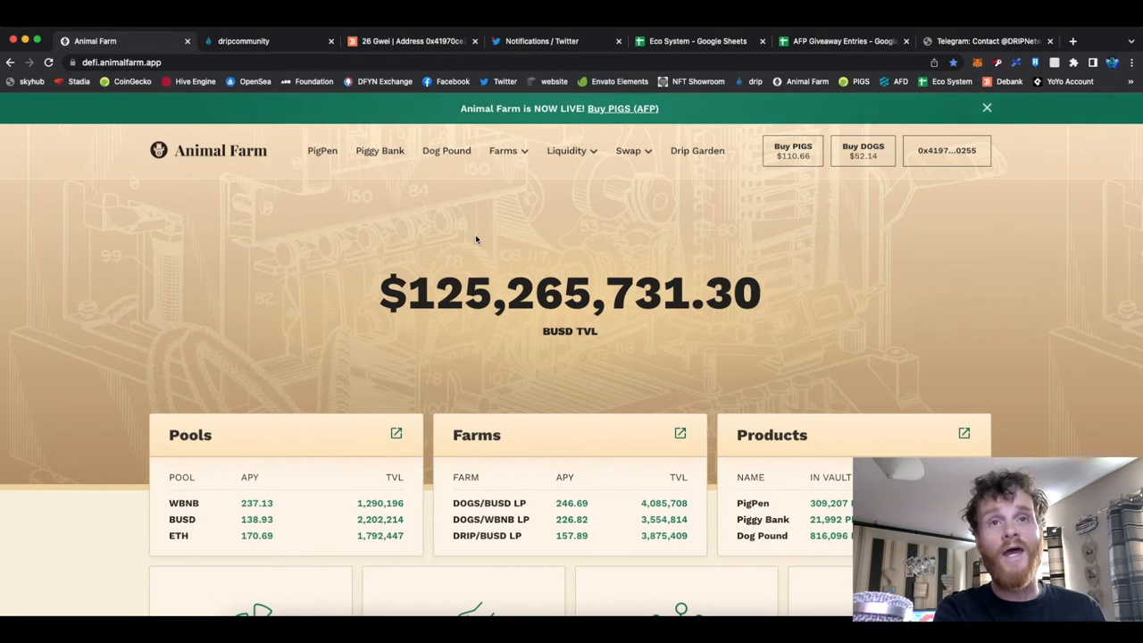
click(503, 150)
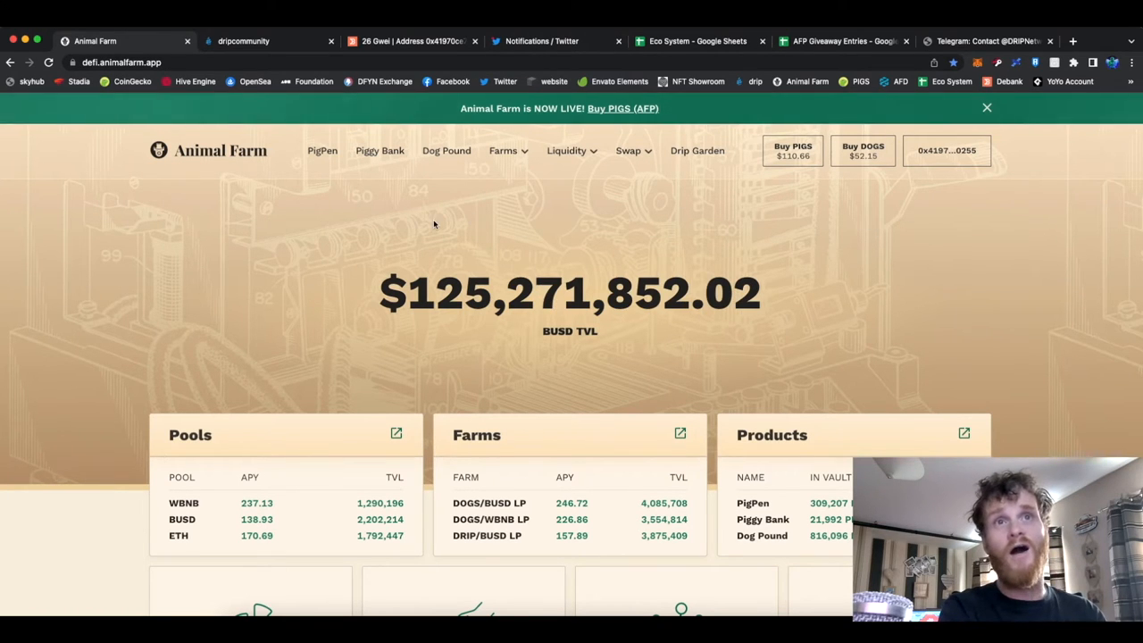
mouse_move(577, 247)
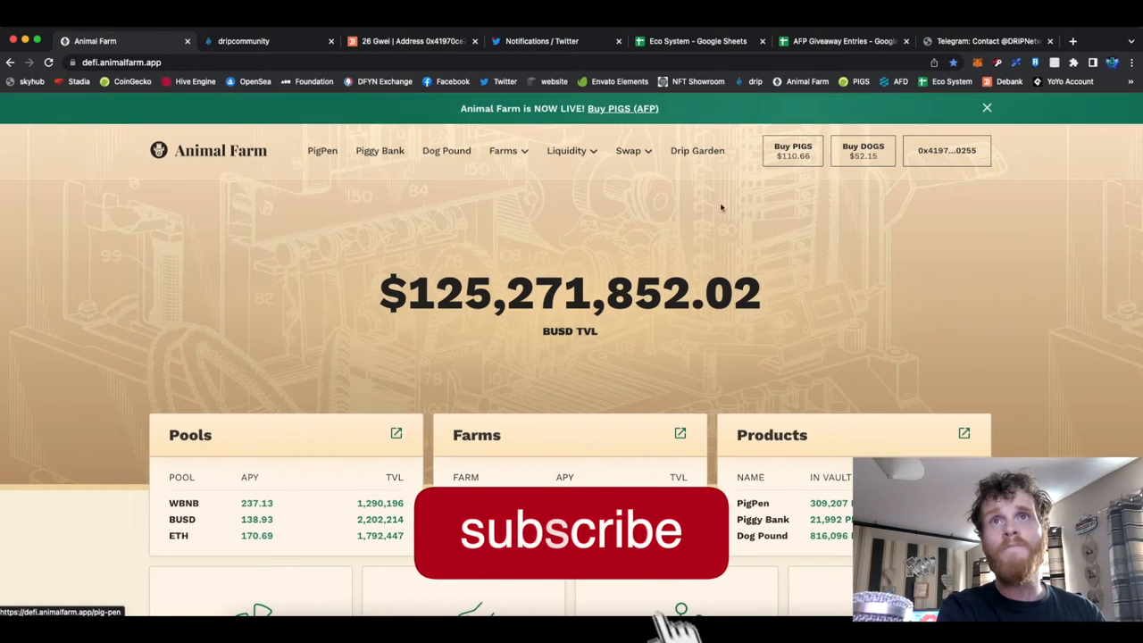
Bring up the Eco System sheet showing farm and pool earnings totalling $102.41.
click(697, 41)
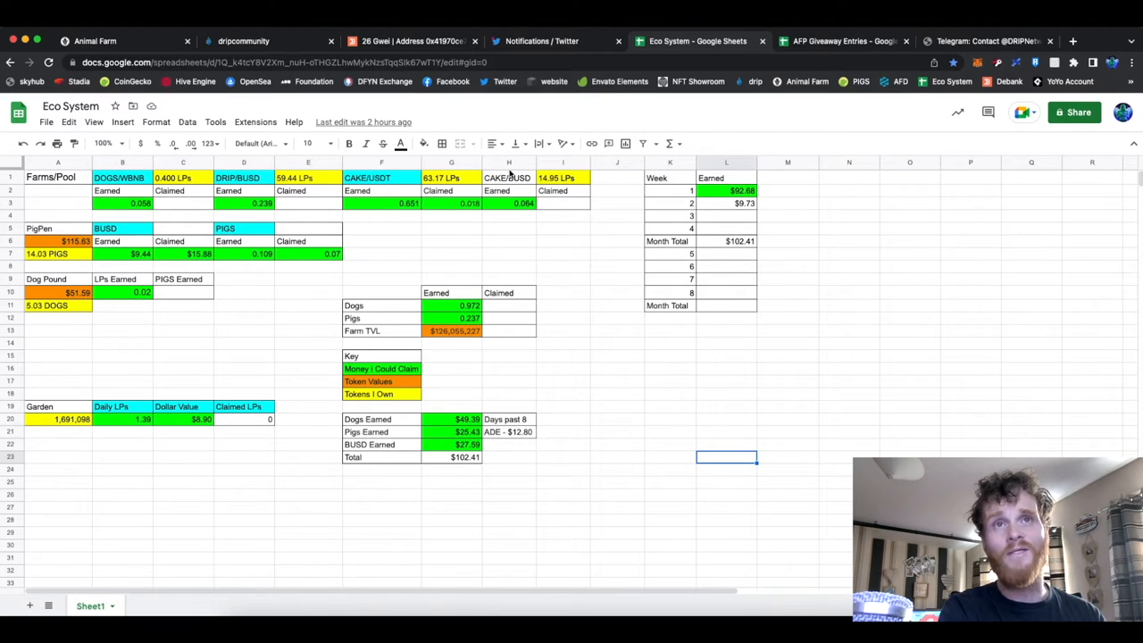
mouse_move(521, 215)
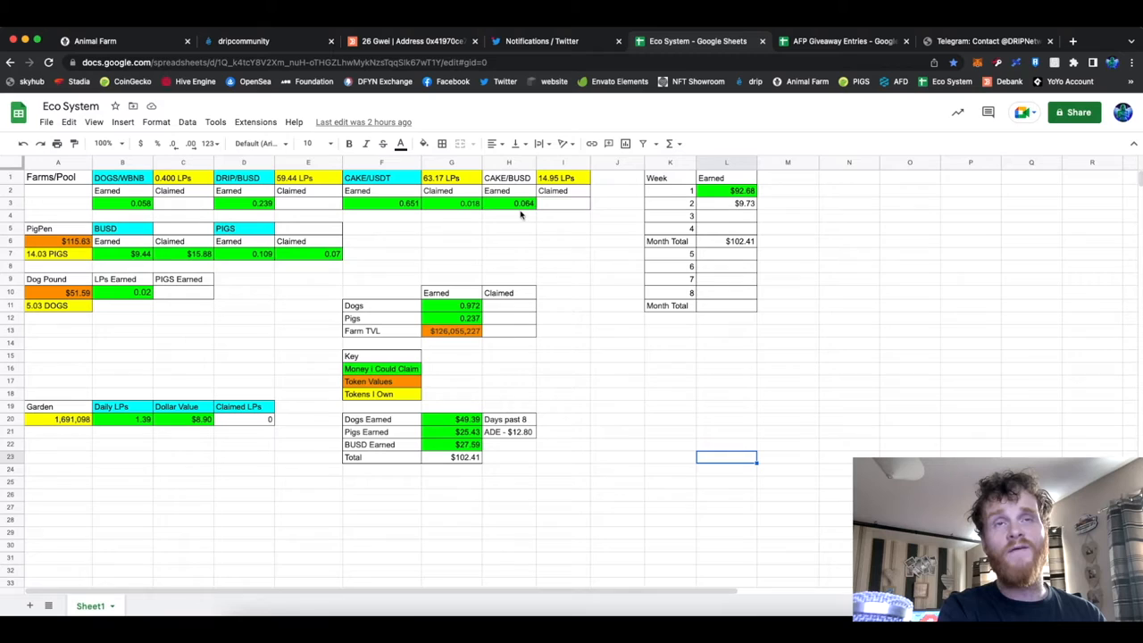
mouse_move(527, 214)
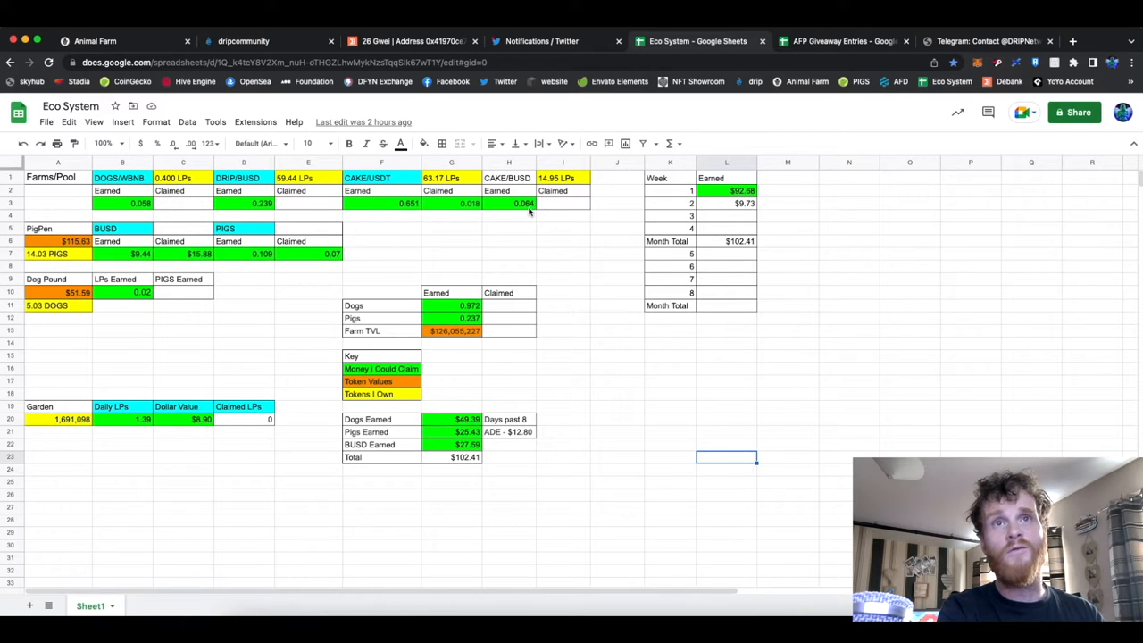
mouse_move(499, 286)
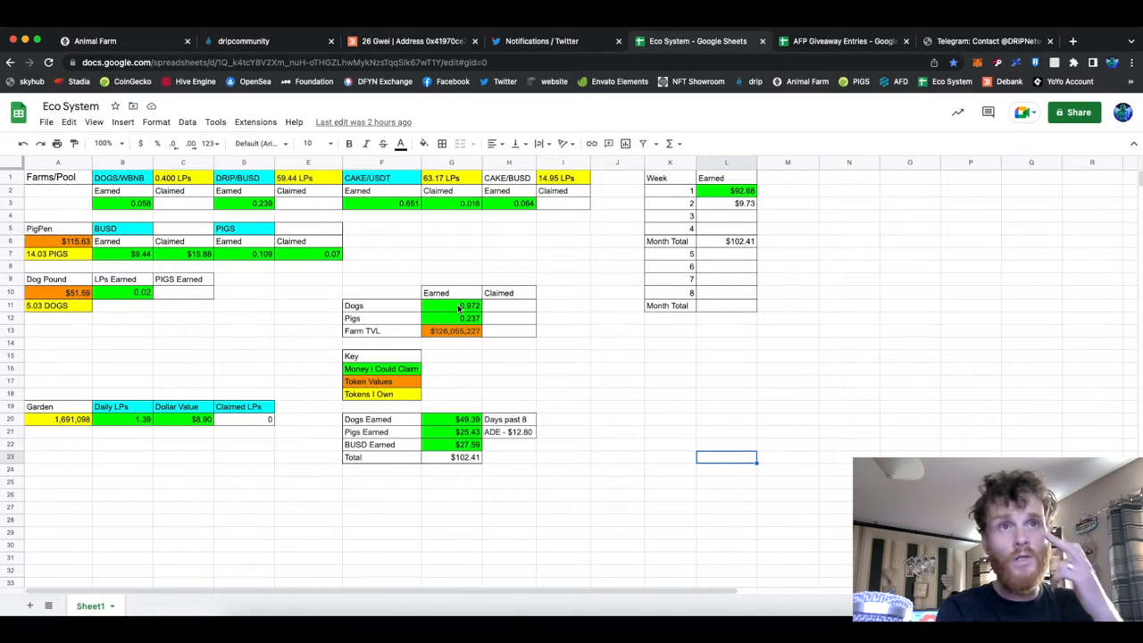
mouse_move(550, 336)
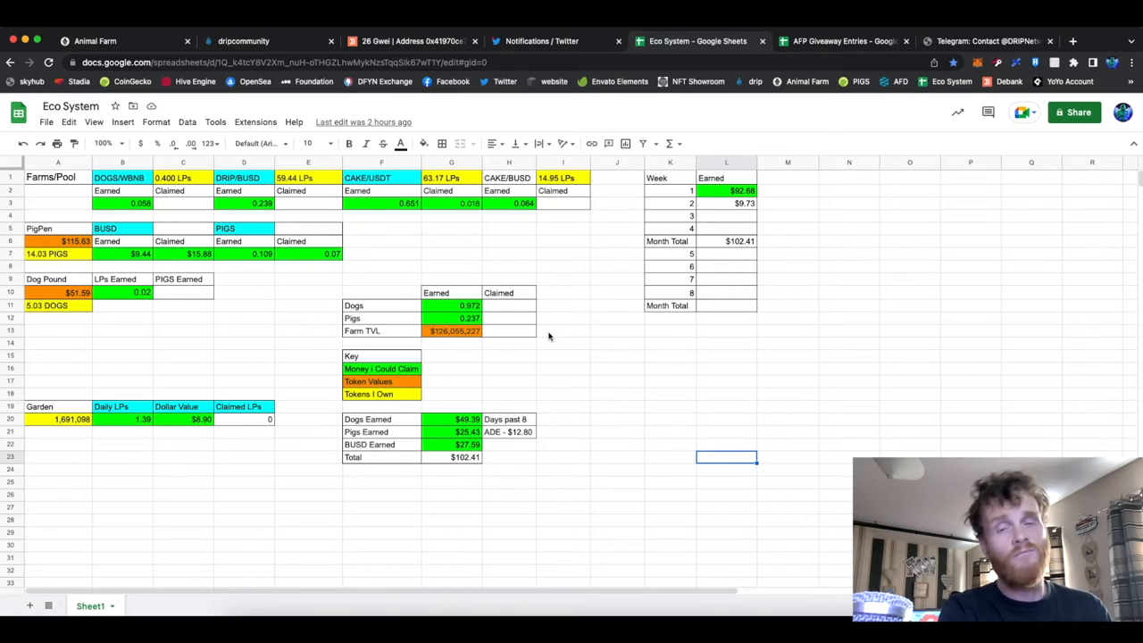
mouse_move(526, 268)
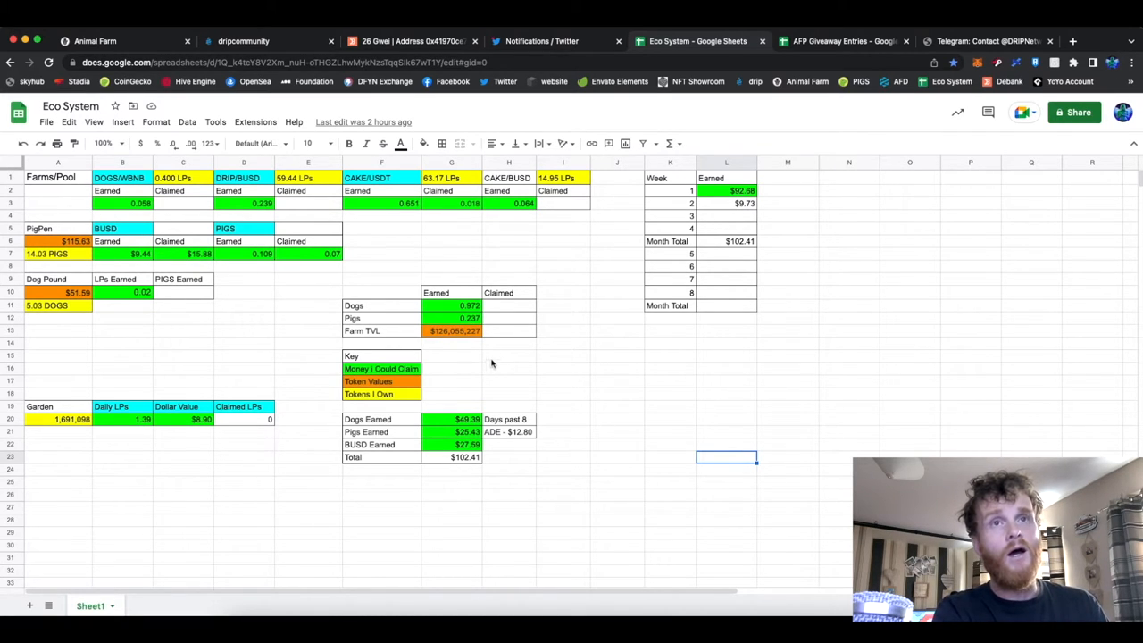
Go to Animal Farm's Dog Pound page with DOGS metrics and 5.03 DOGS staked.
click(125, 41)
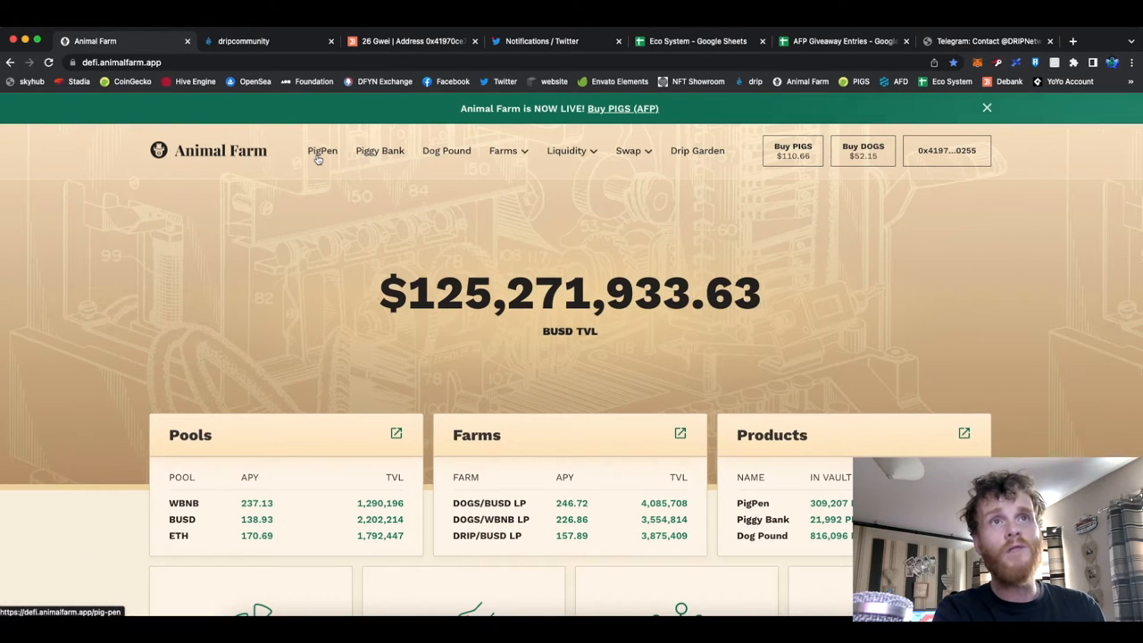
mouse_move(446, 150)
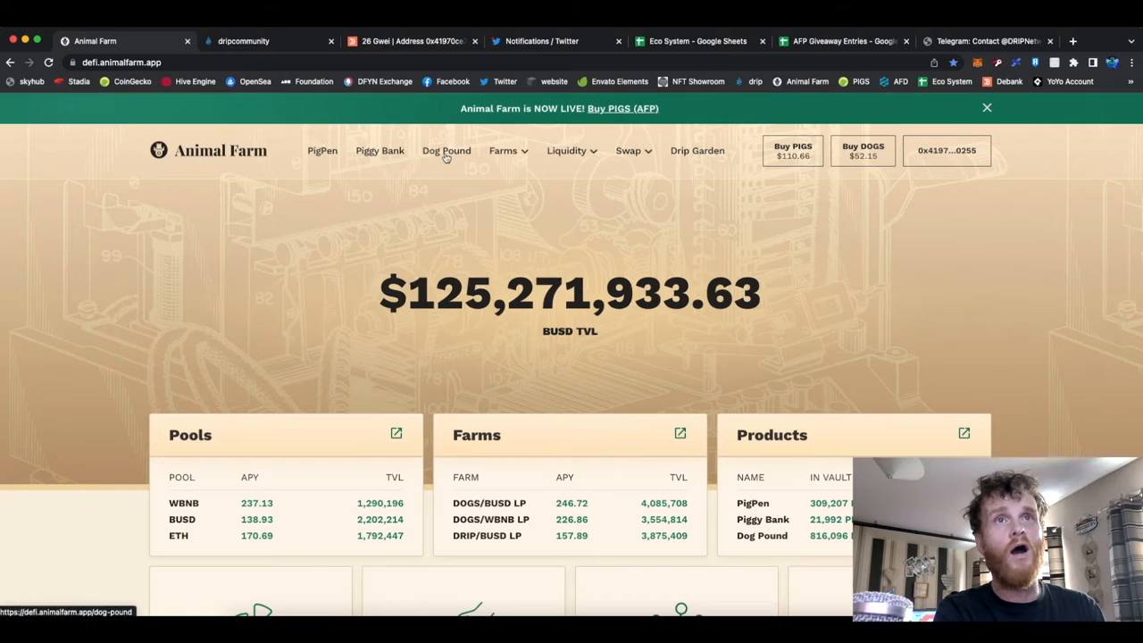
click(447, 150)
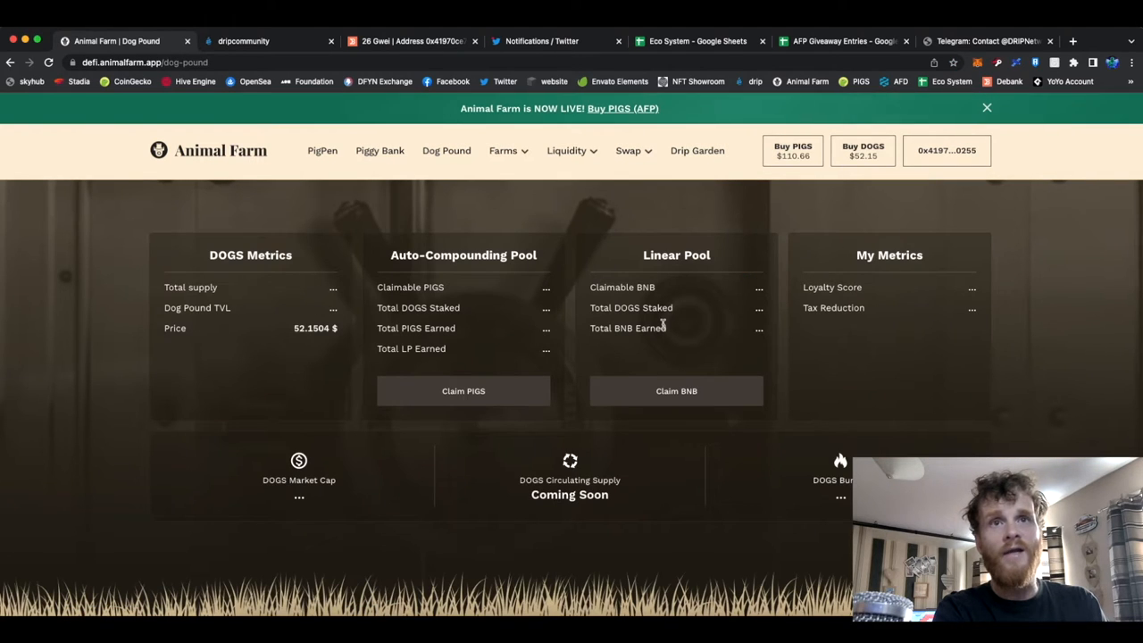
mouse_move(688, 318)
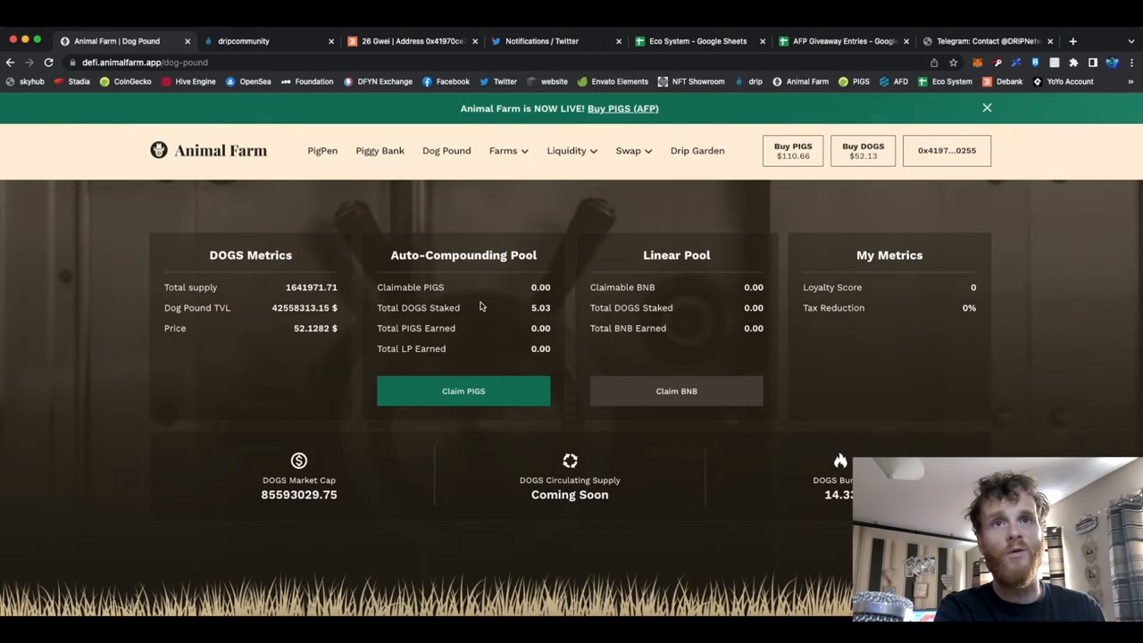
mouse_move(705, 373)
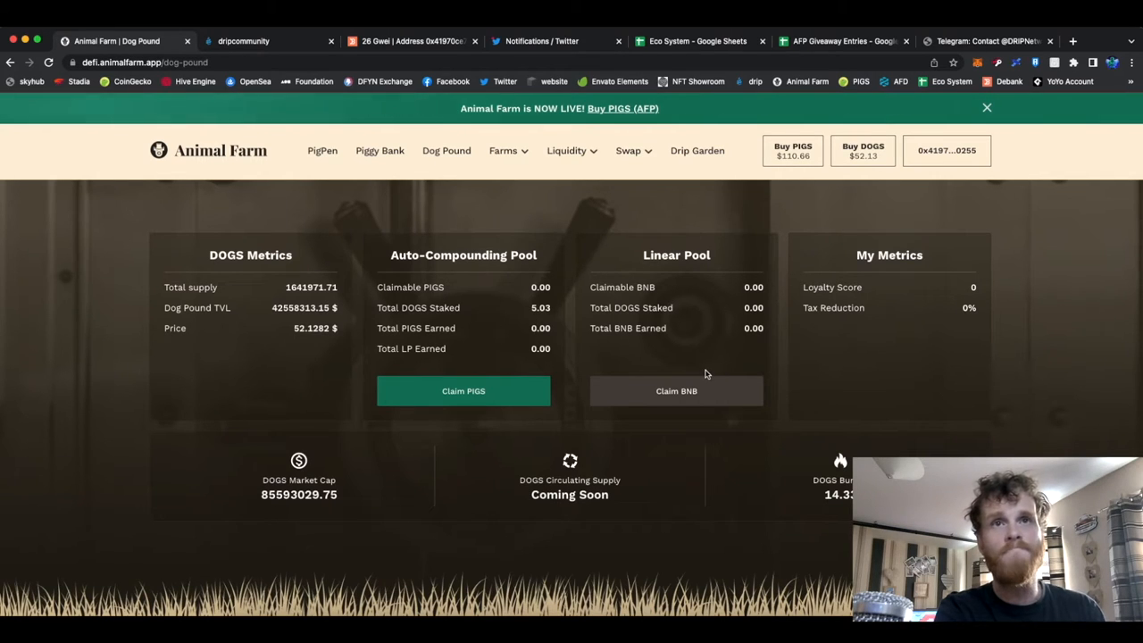
mouse_move(700, 318)
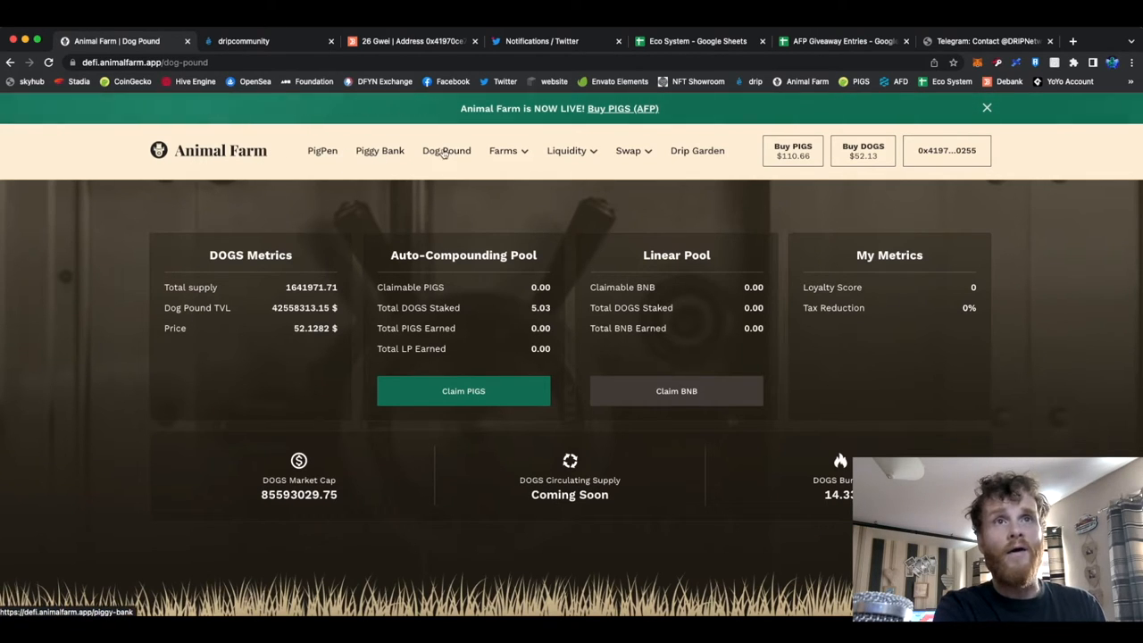
View the Farms list with 0.400 DOGS/WBNB staked and 0.061 PIGS earned, glancing at the Eco System sheet.
click(504, 150)
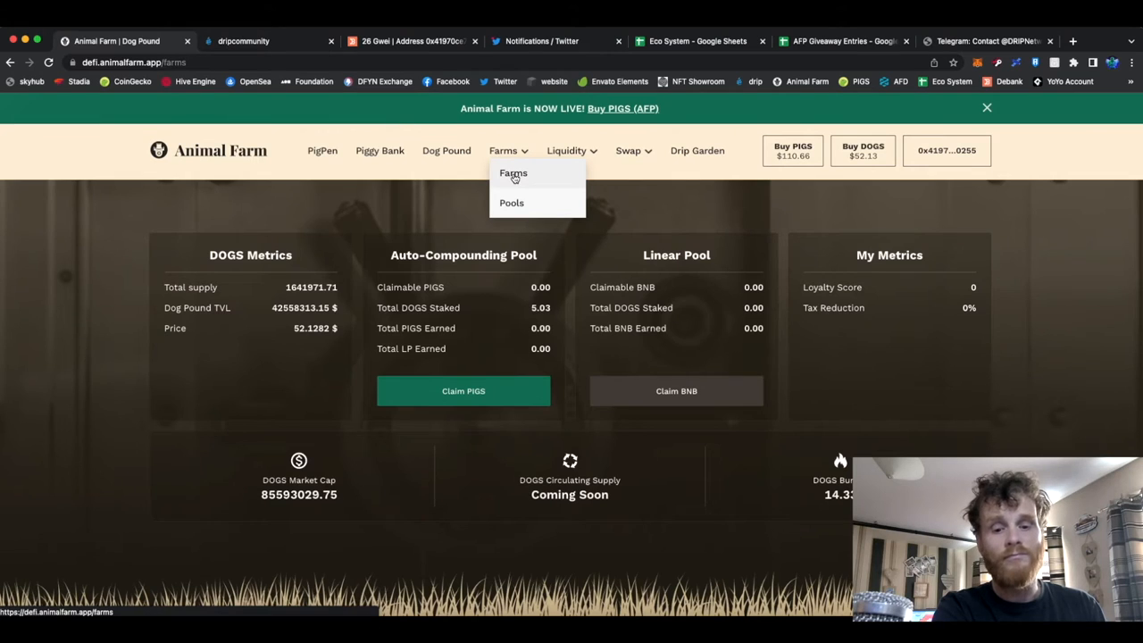
click(515, 173)
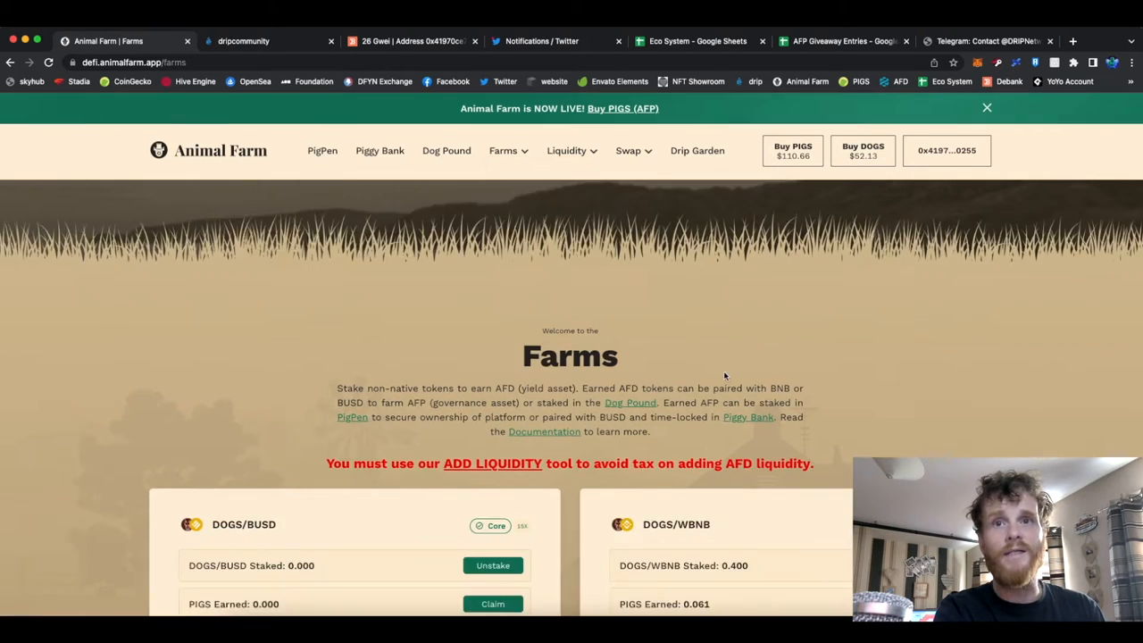
scroll(down, 3)
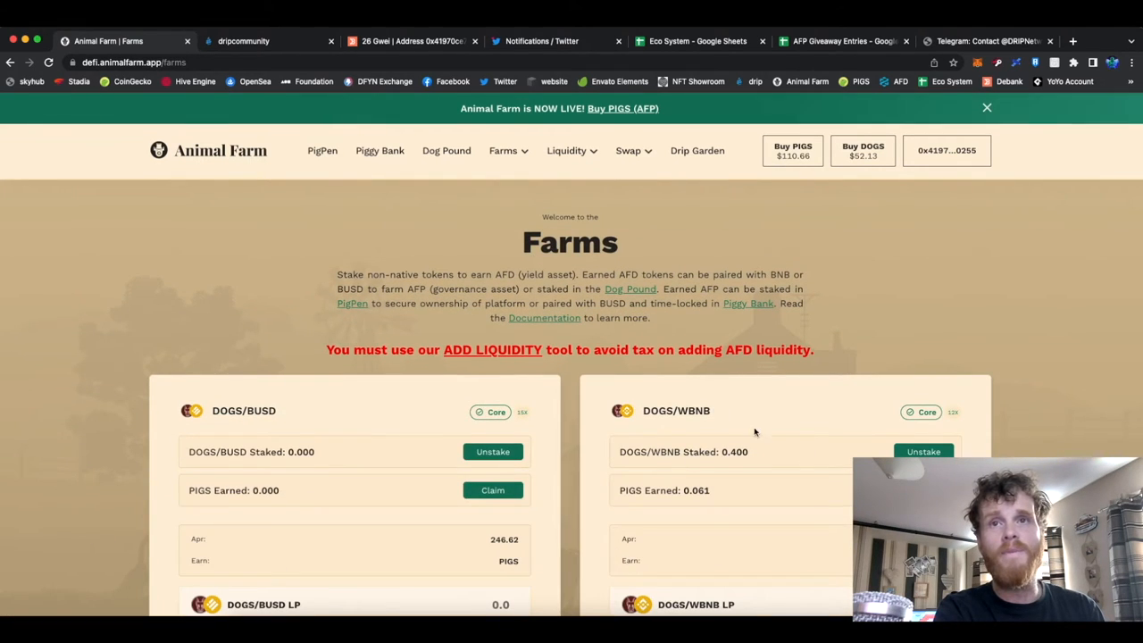
mouse_move(704, 424)
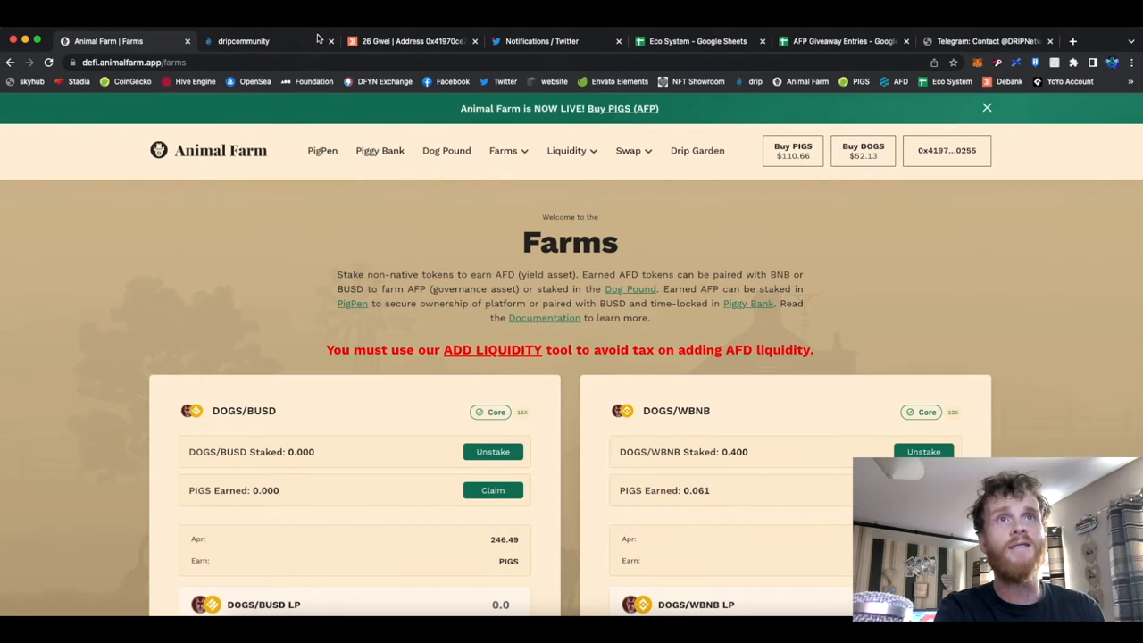
click(697, 41)
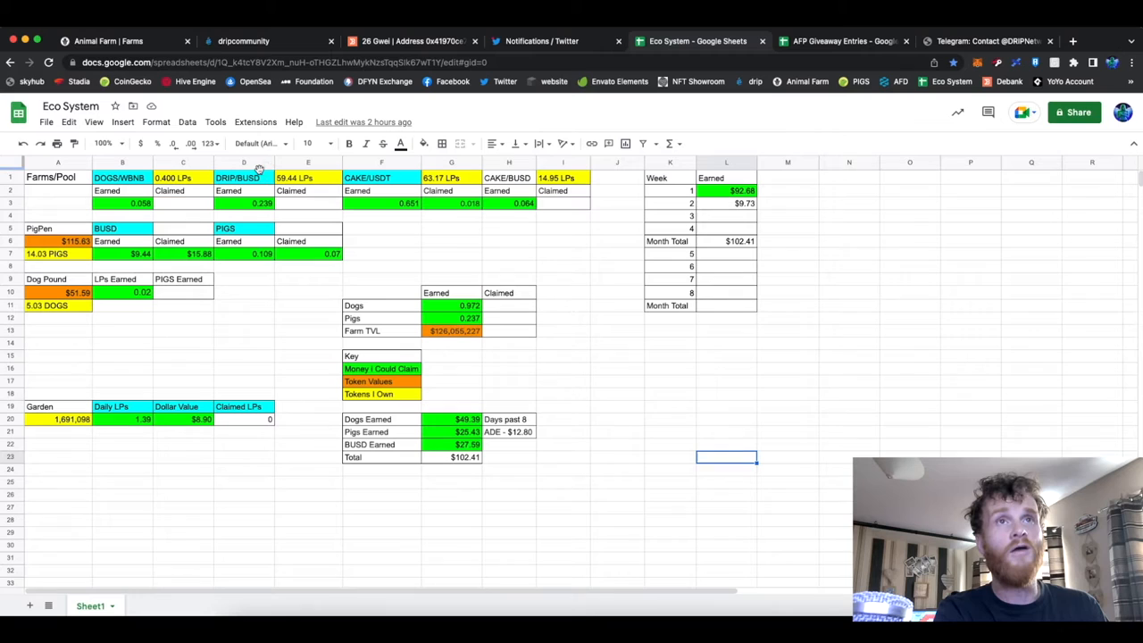
click(107, 41)
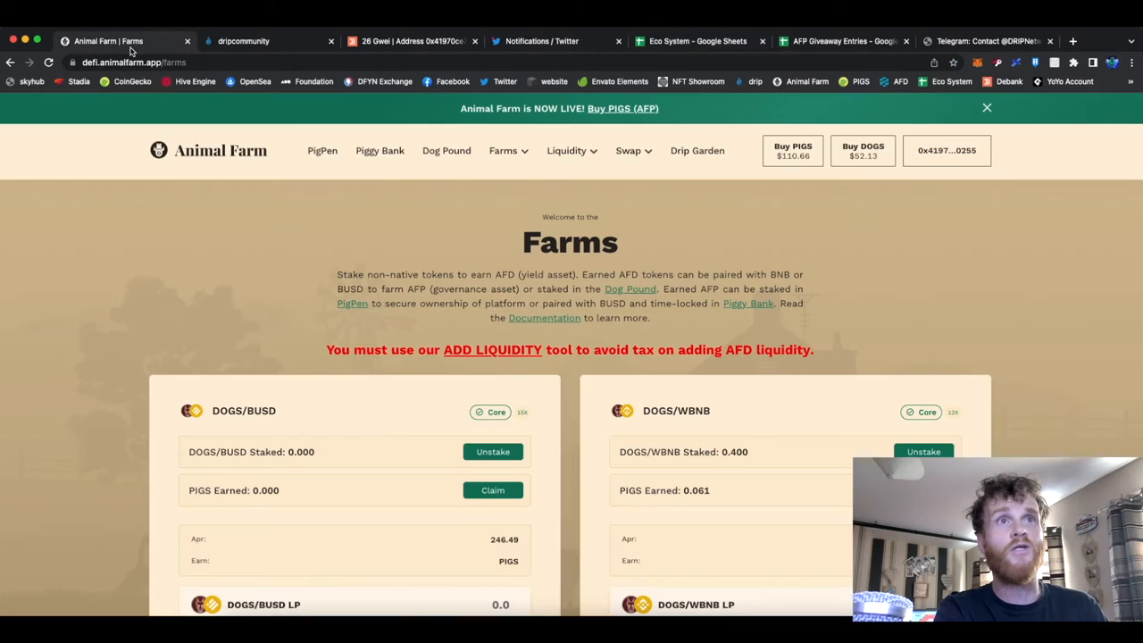
scroll(down, 3)
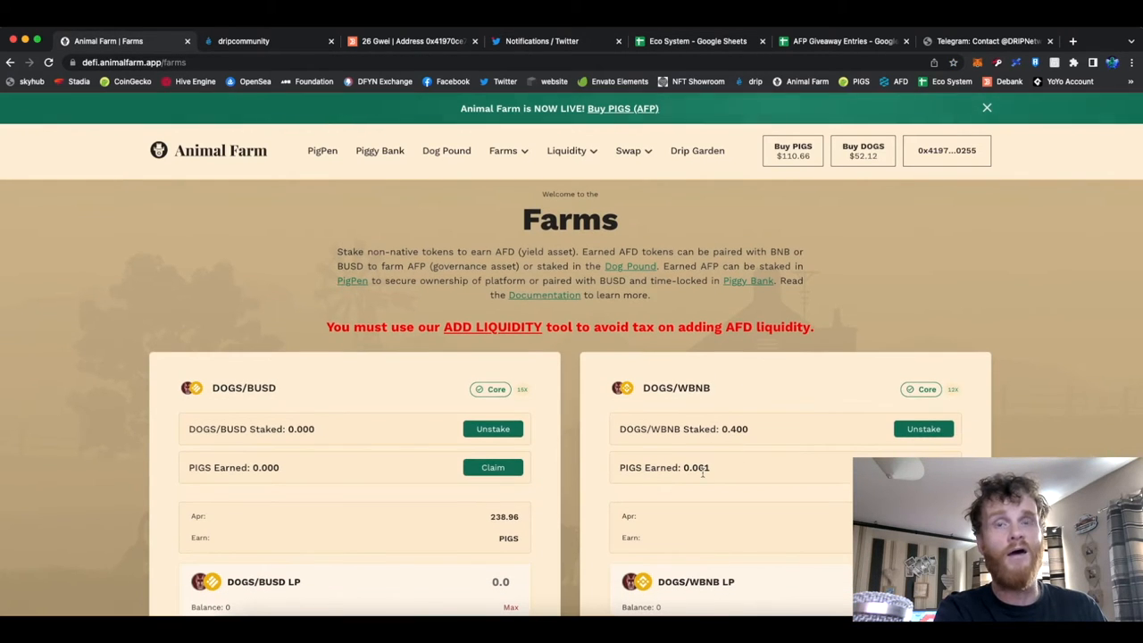
mouse_move(700, 489)
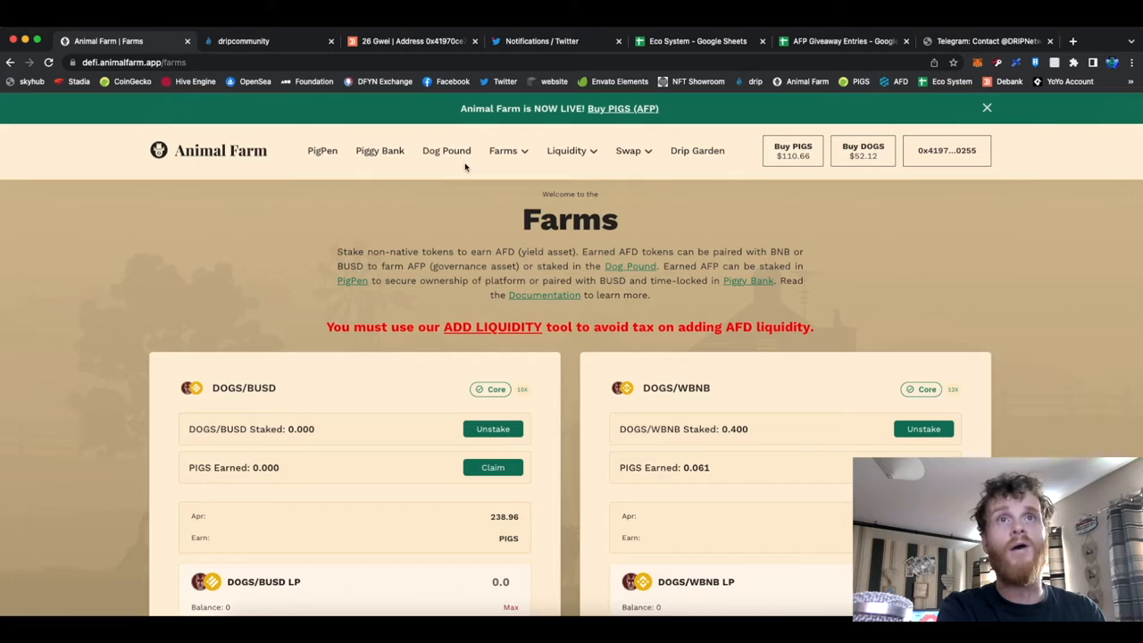
scroll(down, 3)
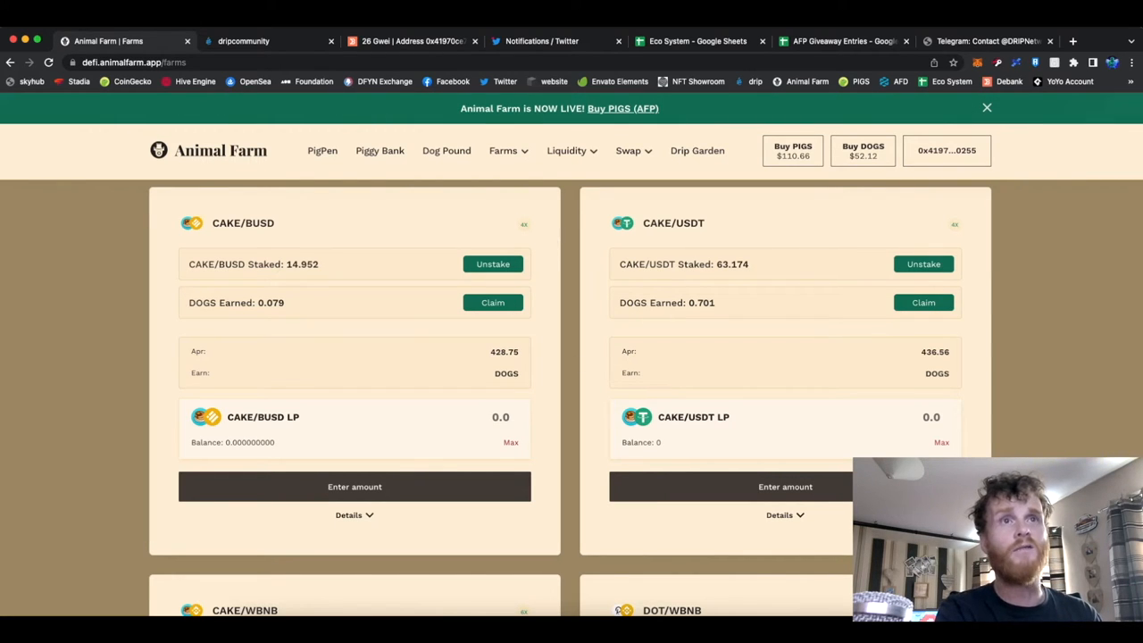
mouse_move(664, 292)
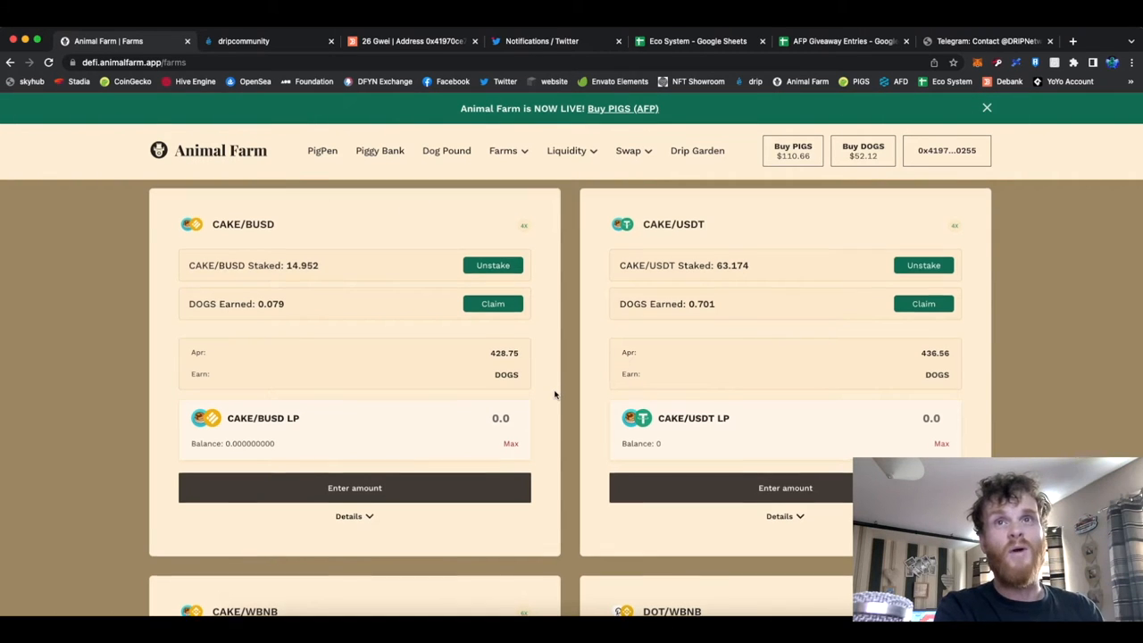
scroll(down, 3)
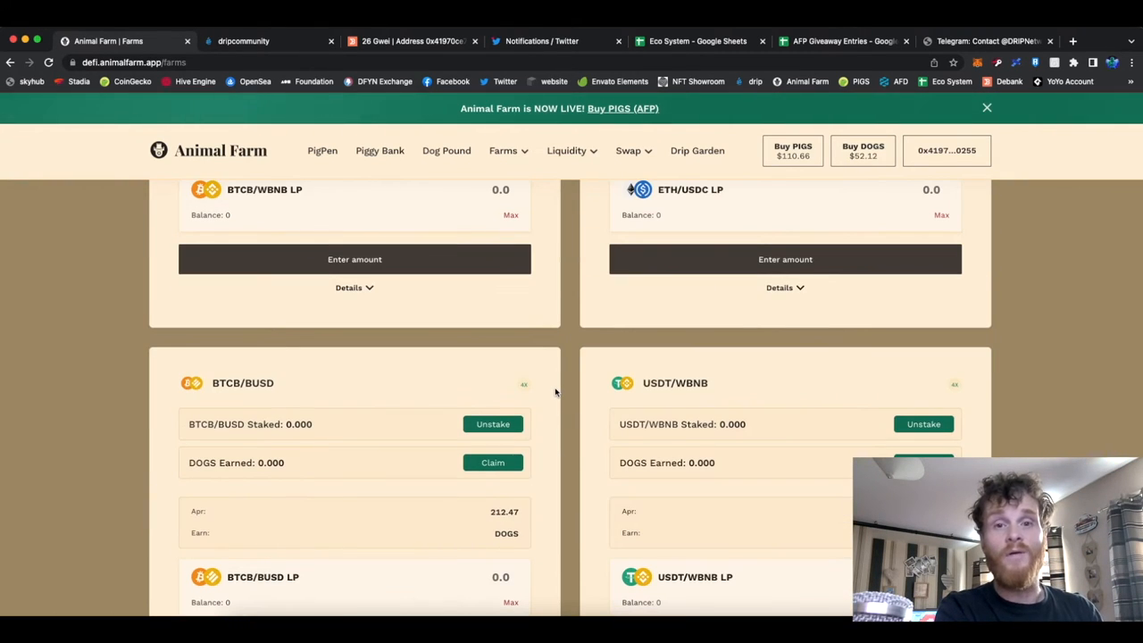
mouse_move(561, 265)
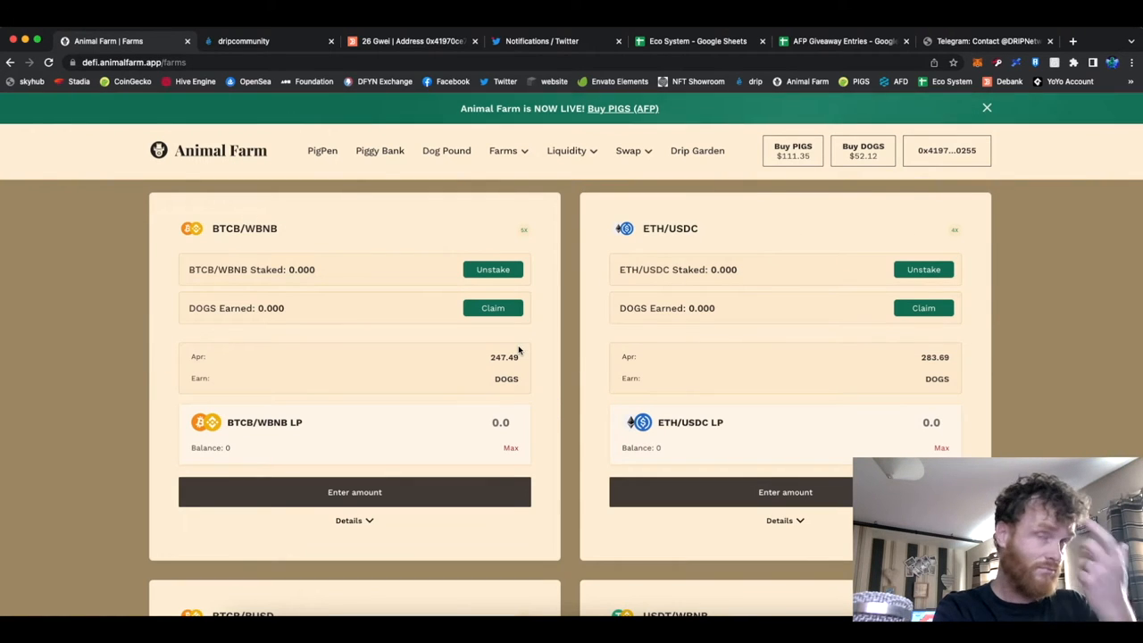
mouse_move(478, 225)
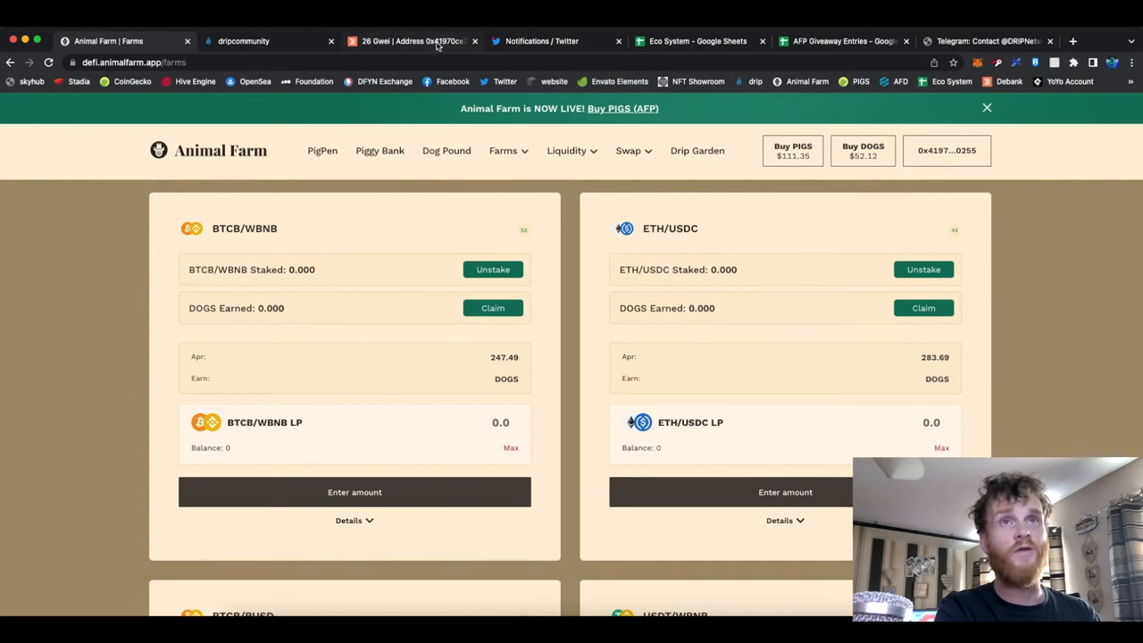
Review the DeBank portfolio's Animal Farm staked, farming and yield positions.
click(410, 41)
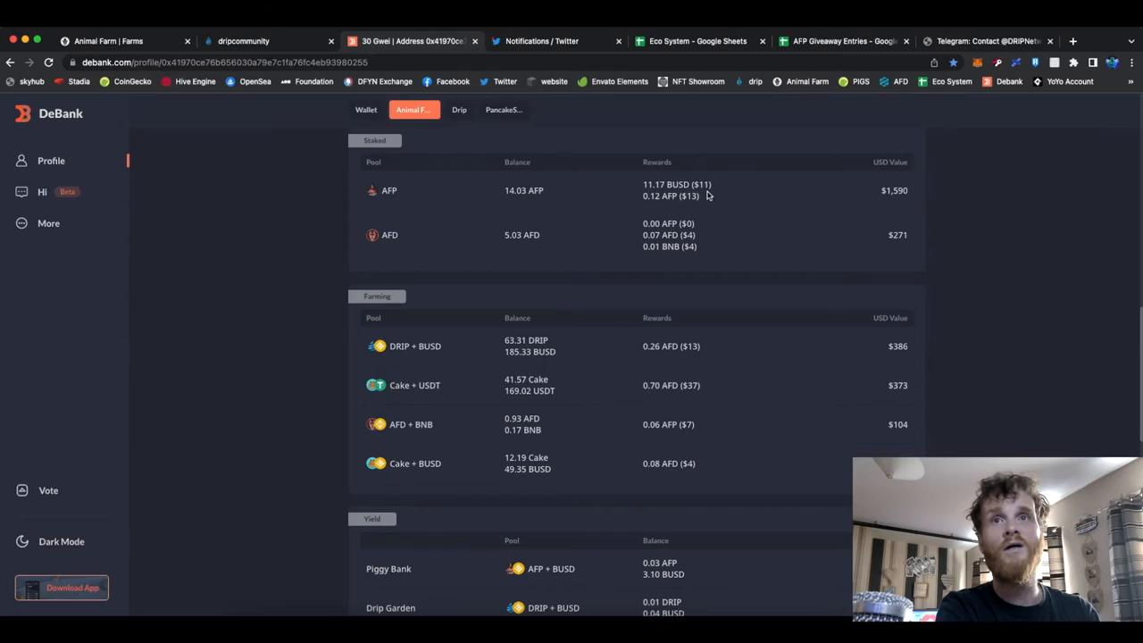
mouse_move(514, 202)
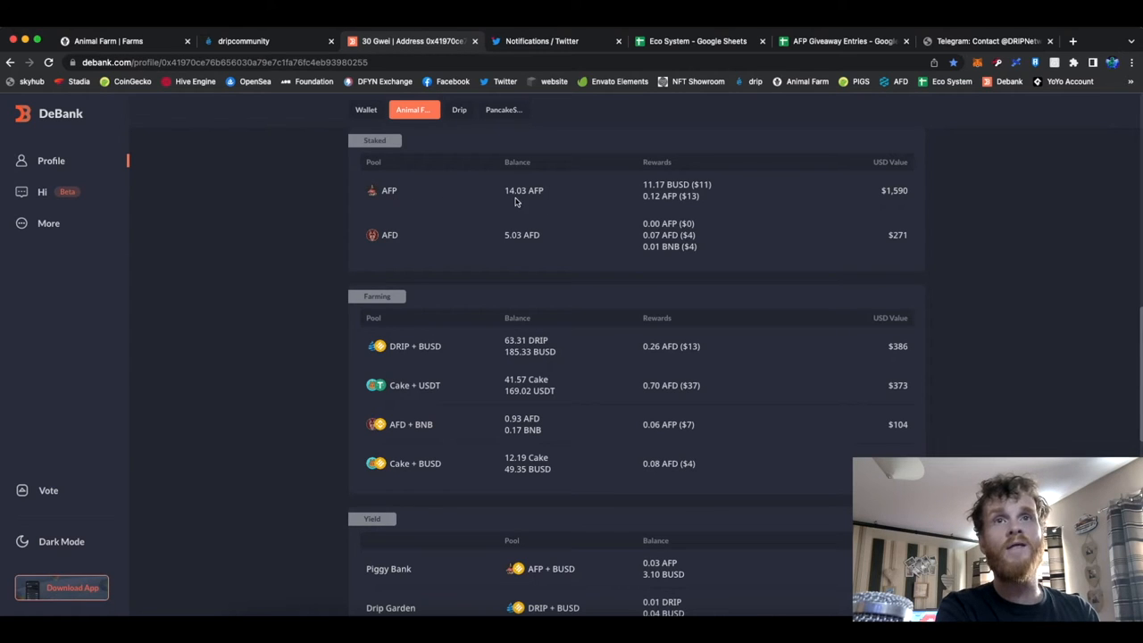
mouse_move(710, 182)
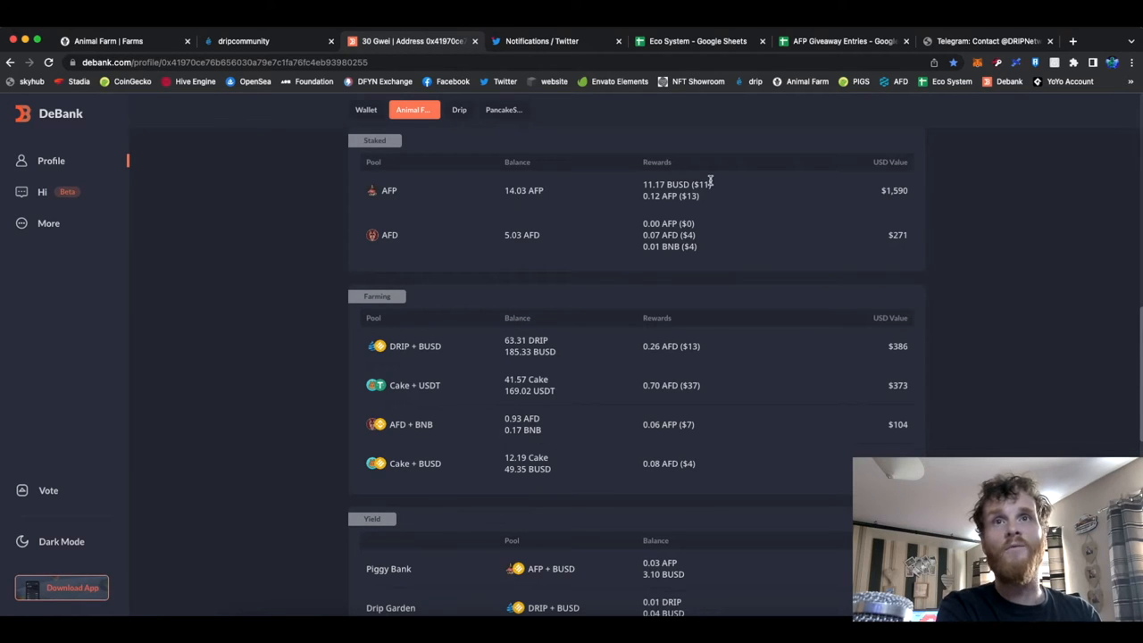
mouse_move(706, 186)
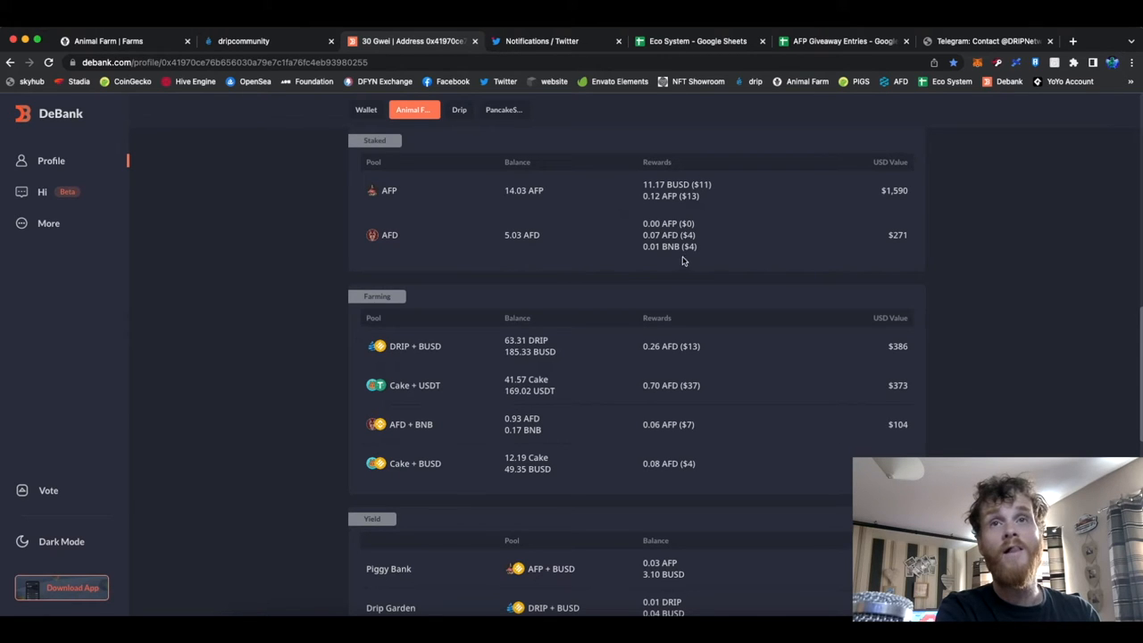
mouse_move(695, 257)
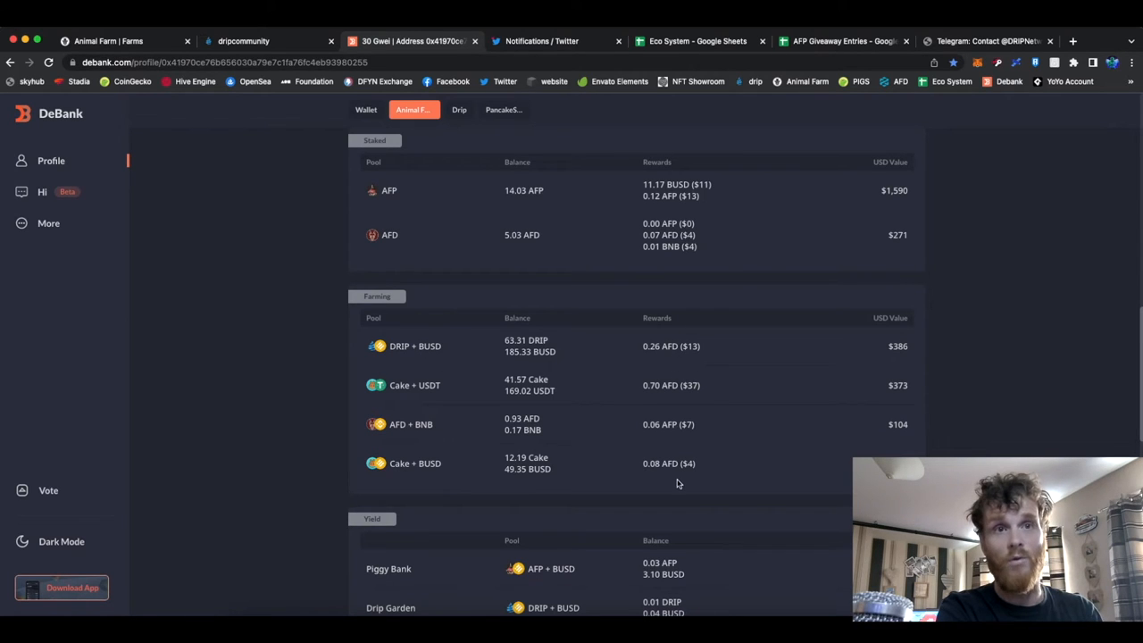
scroll(down, 3)
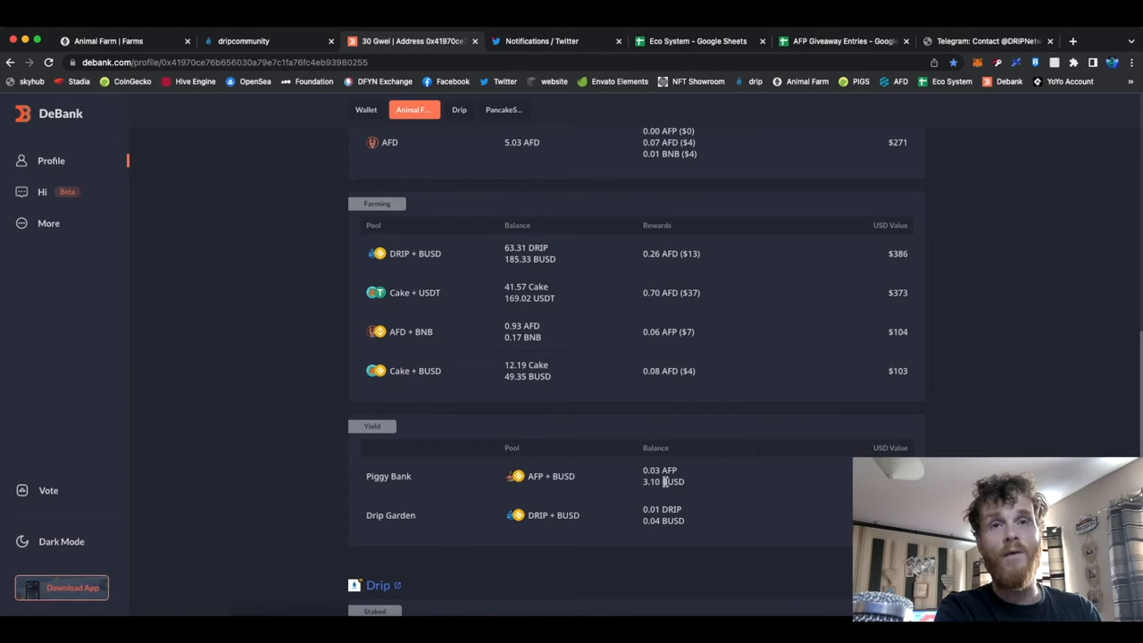
mouse_move(410, 533)
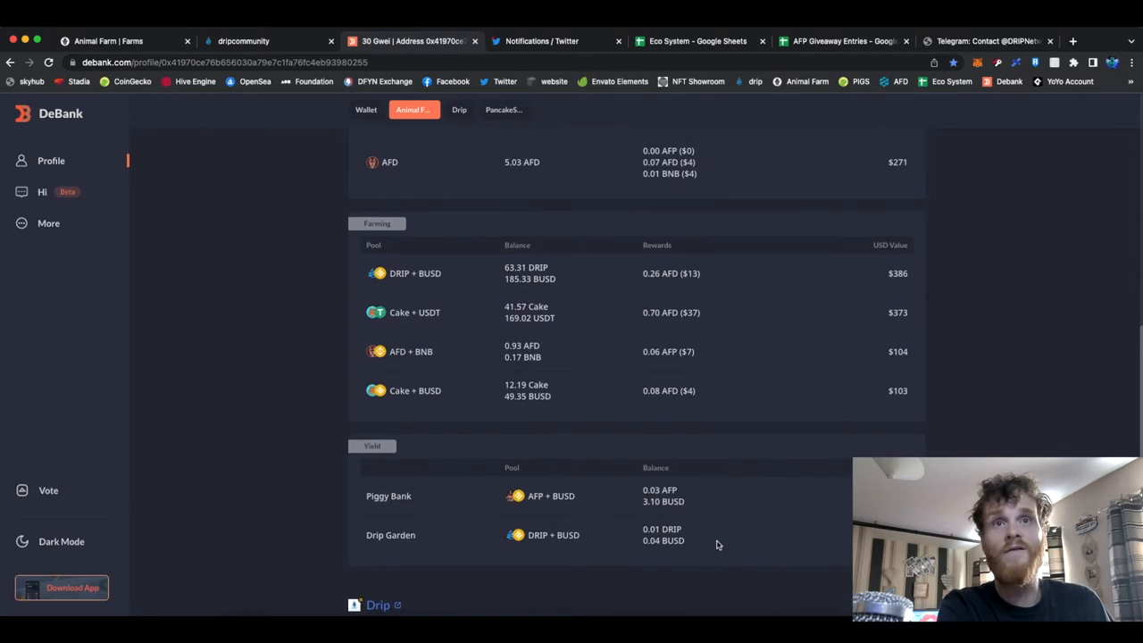
scroll(down, 3)
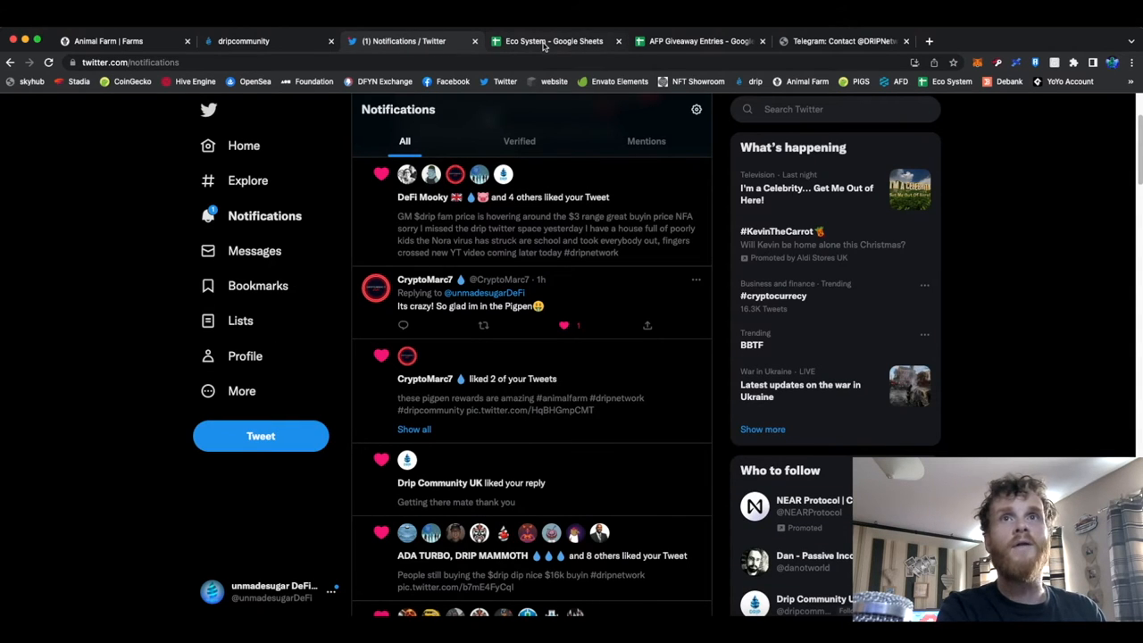
Check the Eco System sheet's week 2 earned amount within the $102.41 month total.
click(553, 41)
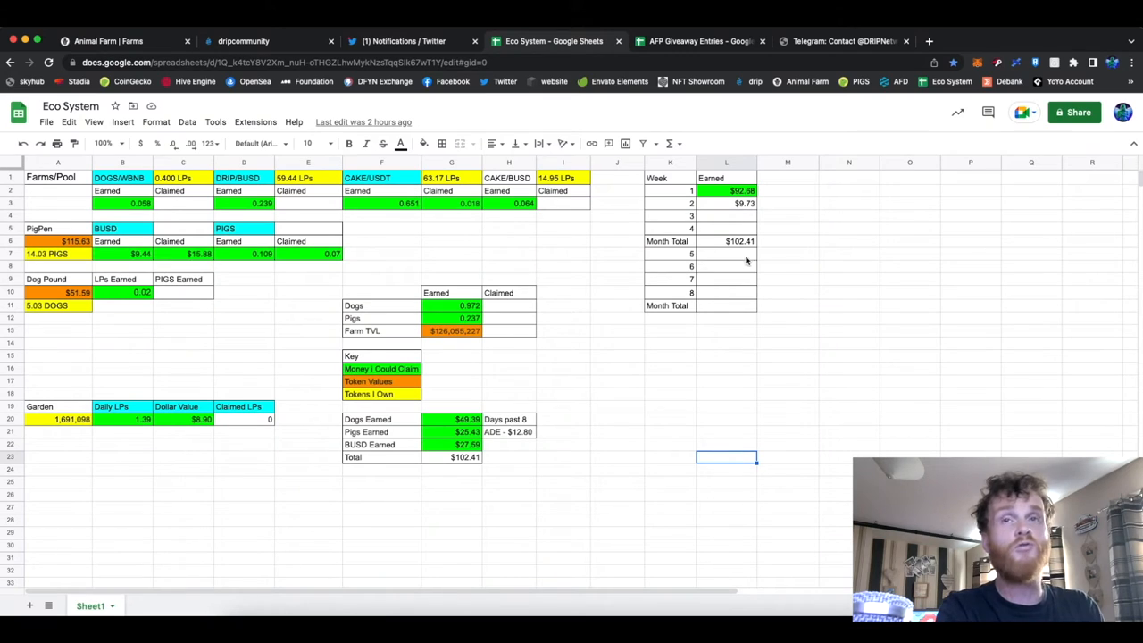
mouse_move(713, 204)
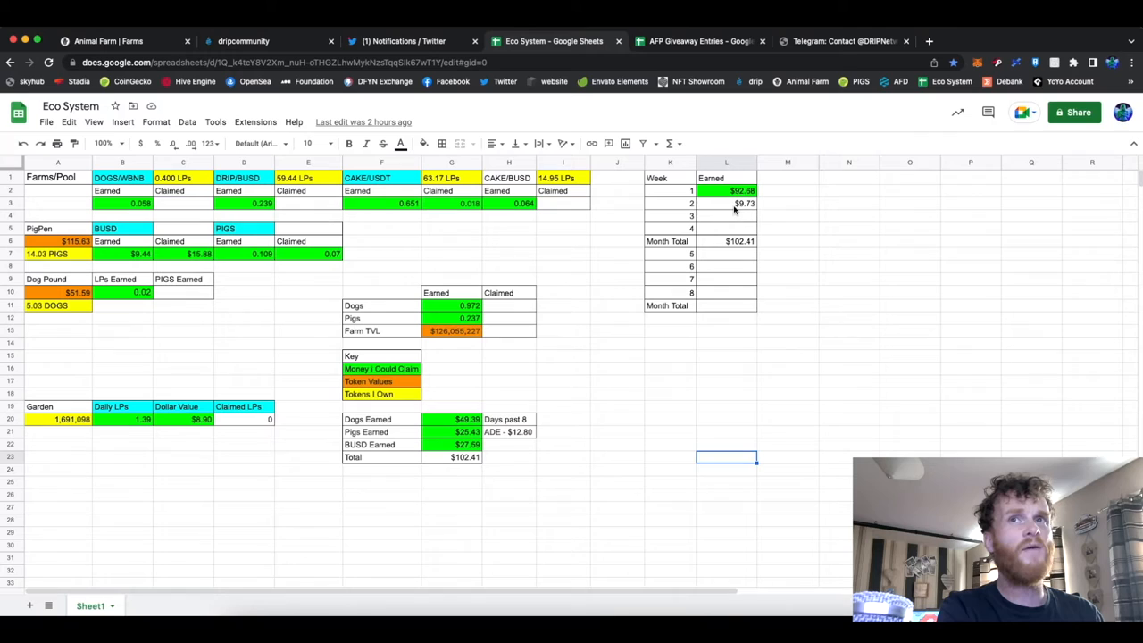
click(725, 204)
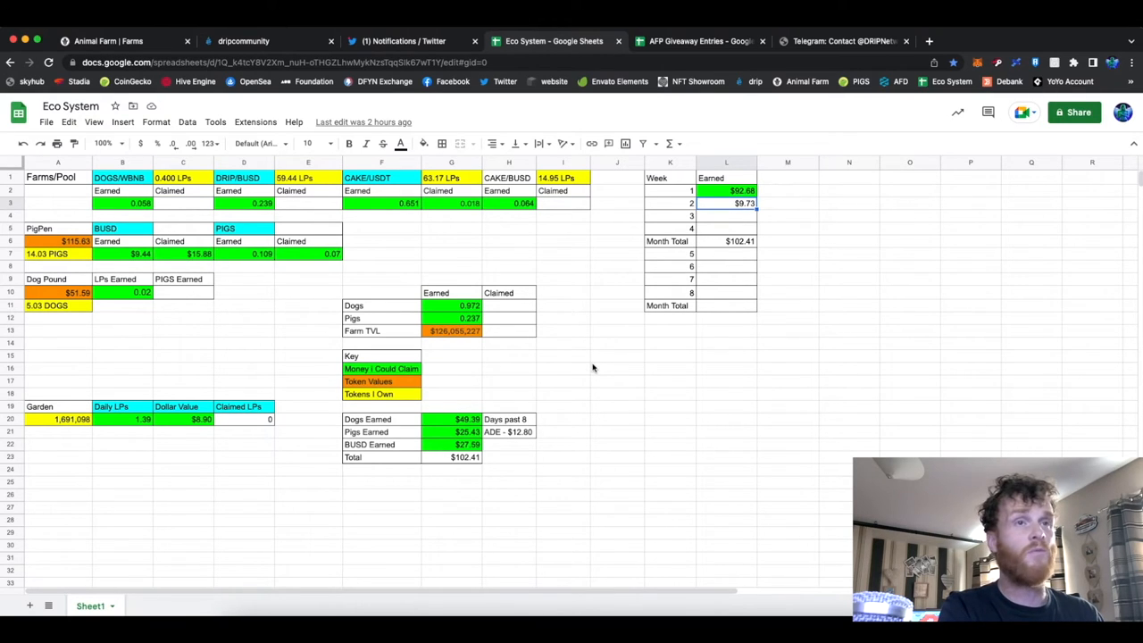
mouse_move(164, 287)
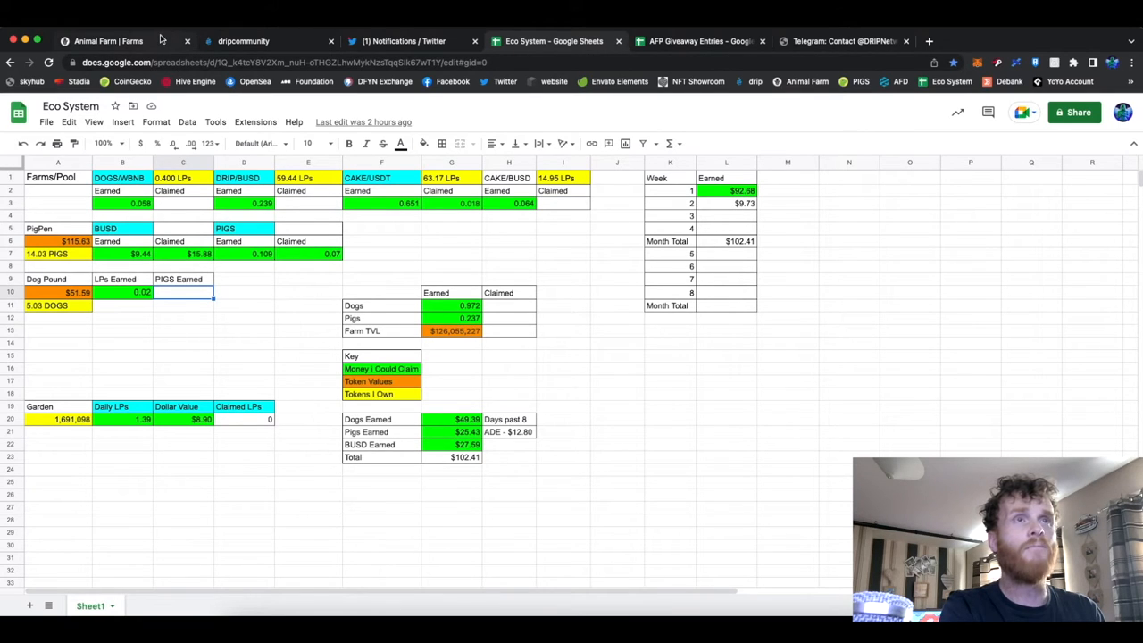
click(107, 41)
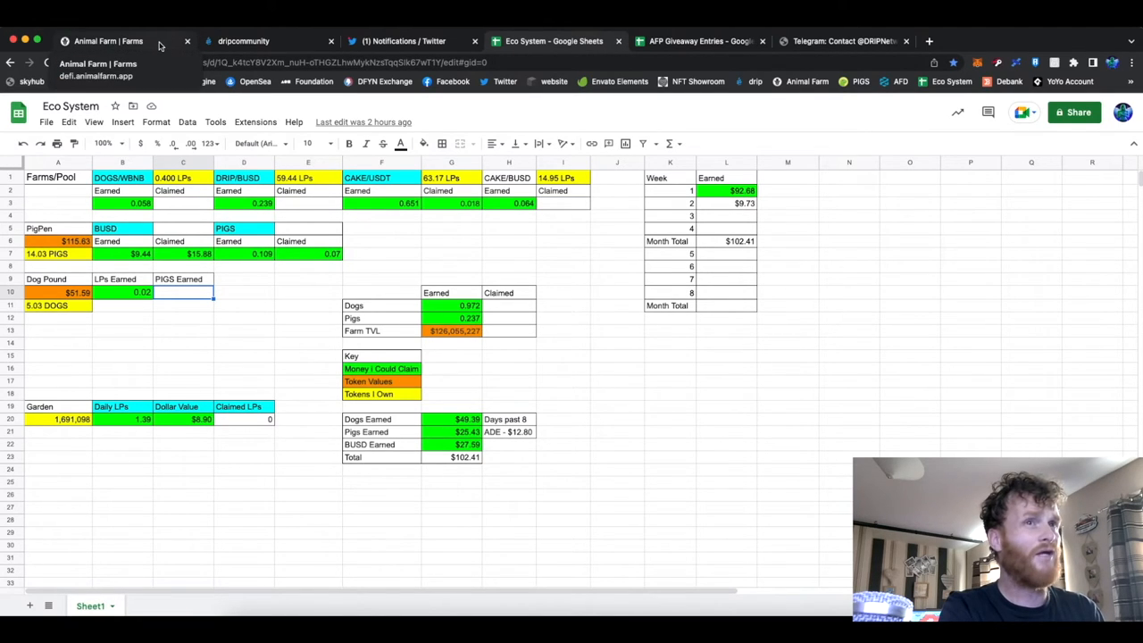
Scroll through Dog Pound's DOGS metrics and auto-compounding pool, then head to the Telegram tab.
click(108, 41)
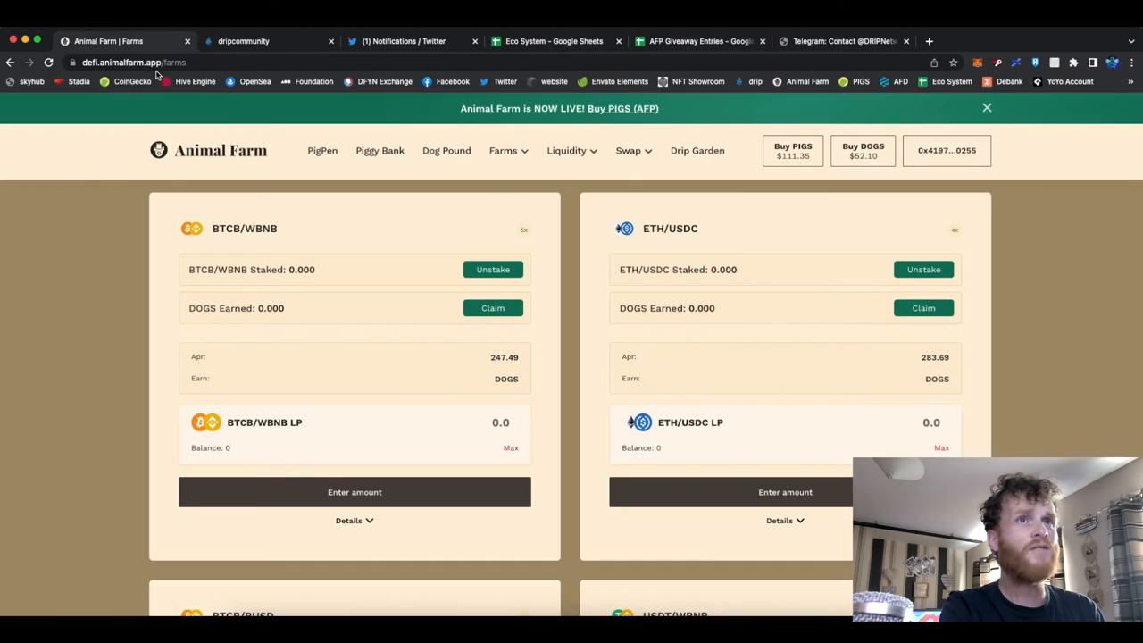
scroll(down, 3)
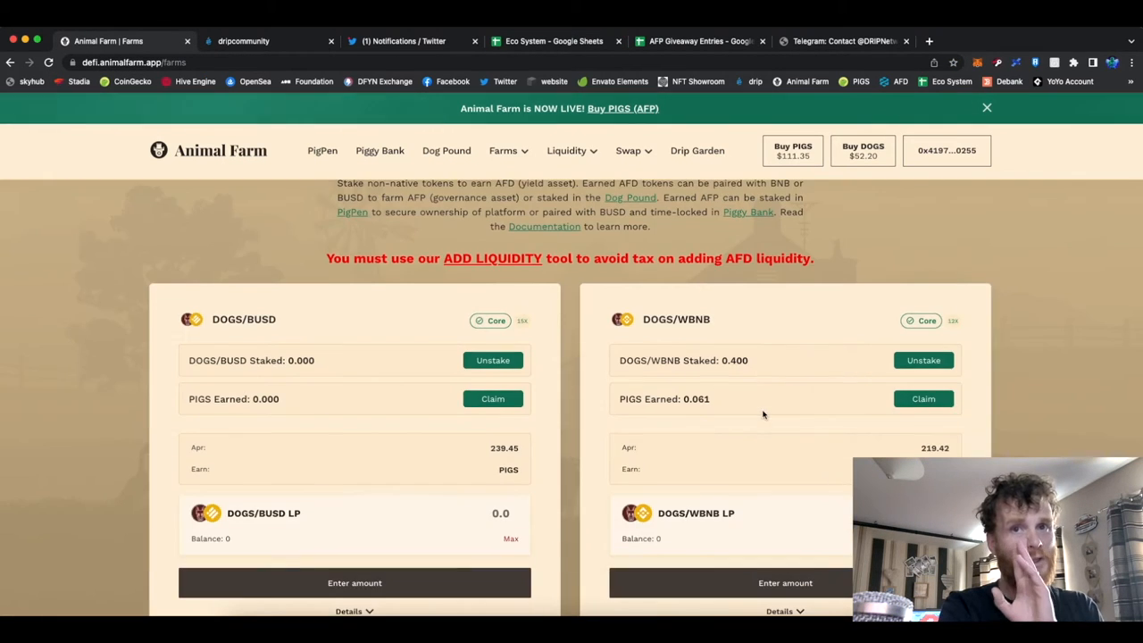
mouse_move(714, 374)
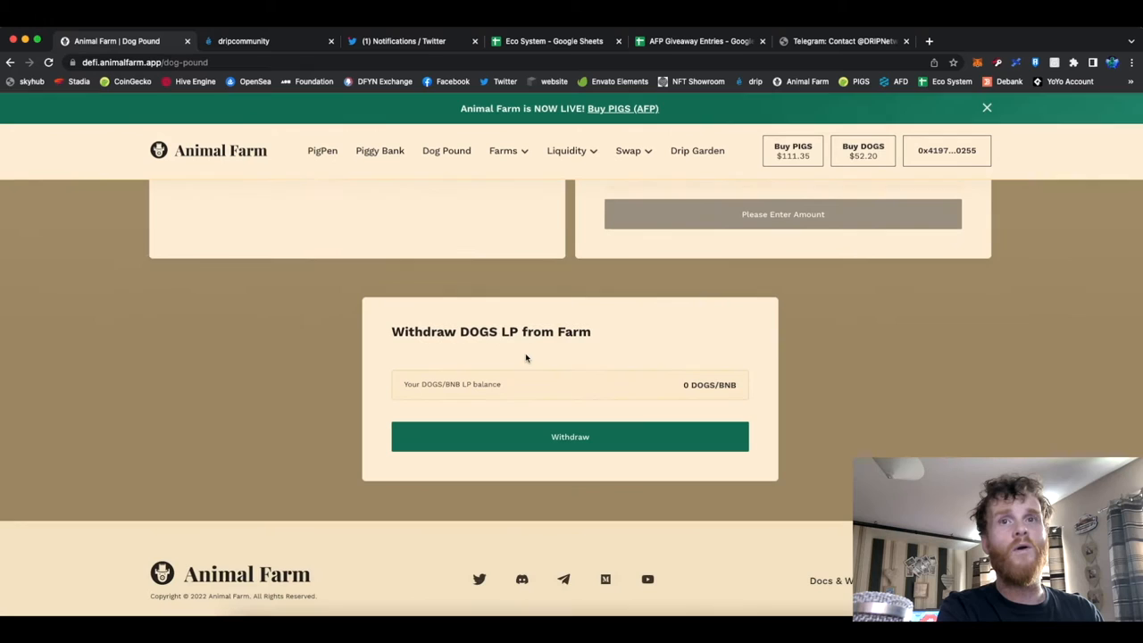
scroll(down, 3)
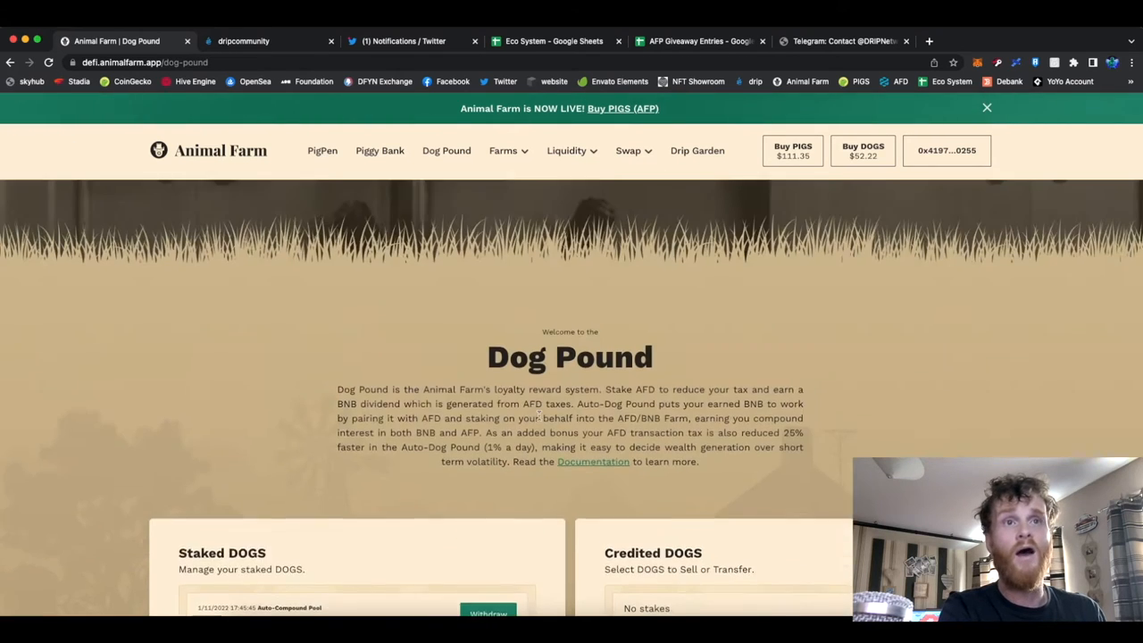
scroll(down, 3)
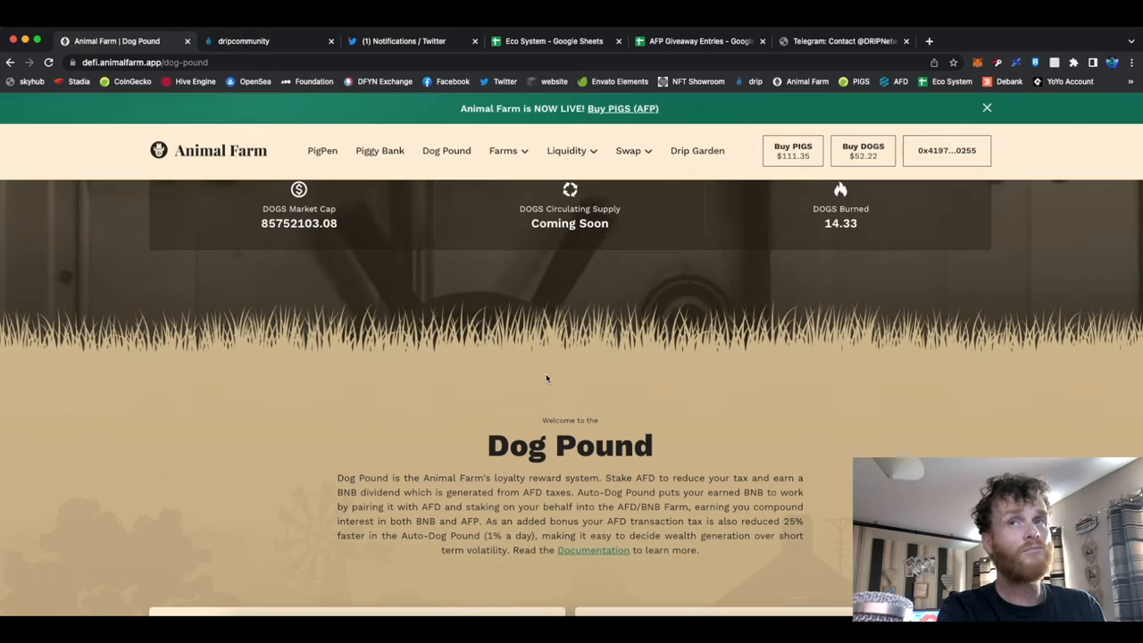
scroll(up, 3)
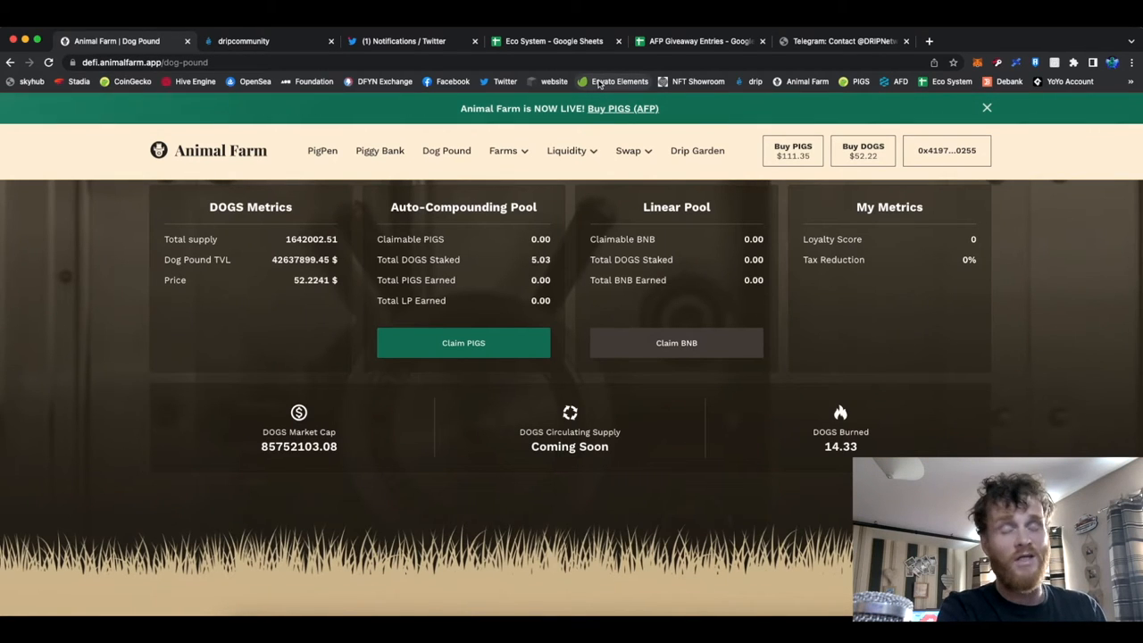
mouse_move(618, 82)
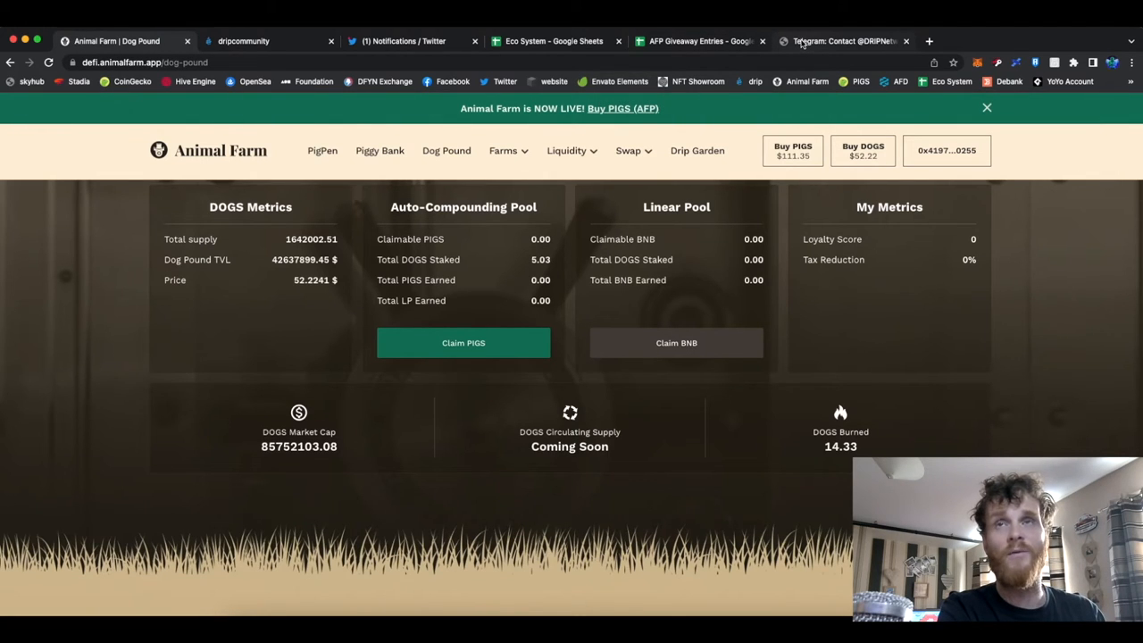
mouse_move(842, 41)
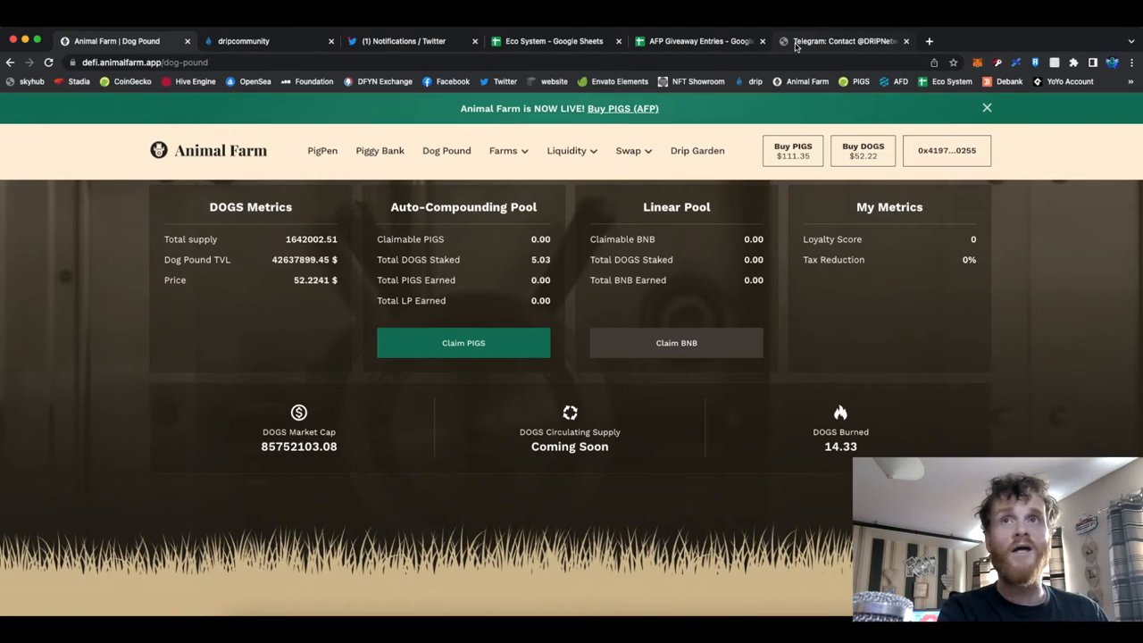
click(843, 41)
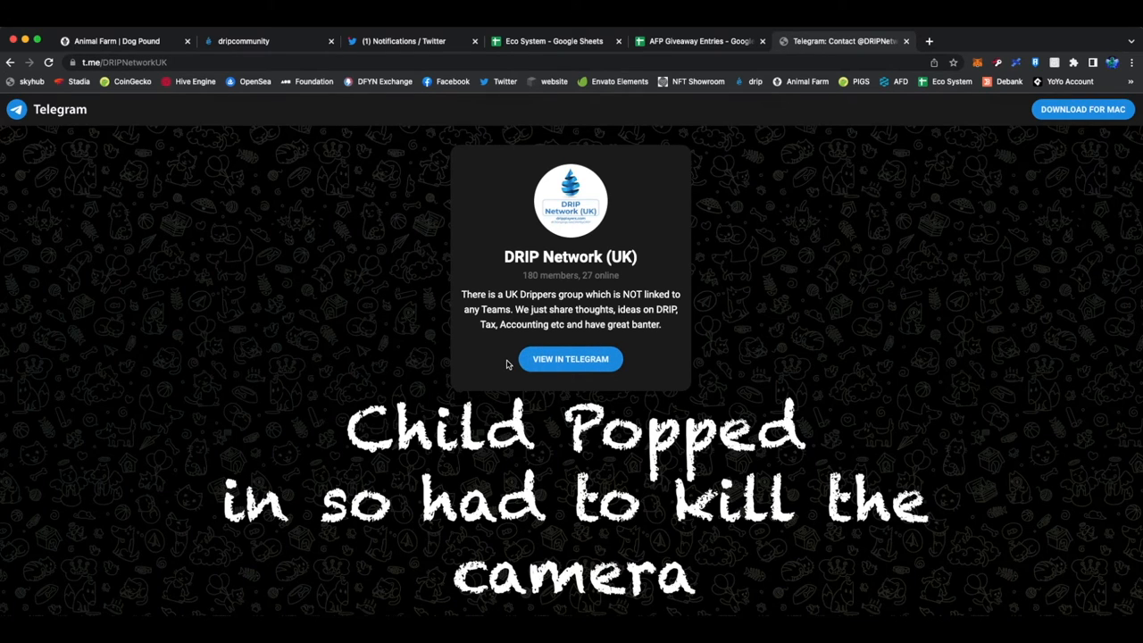
mouse_move(522, 296)
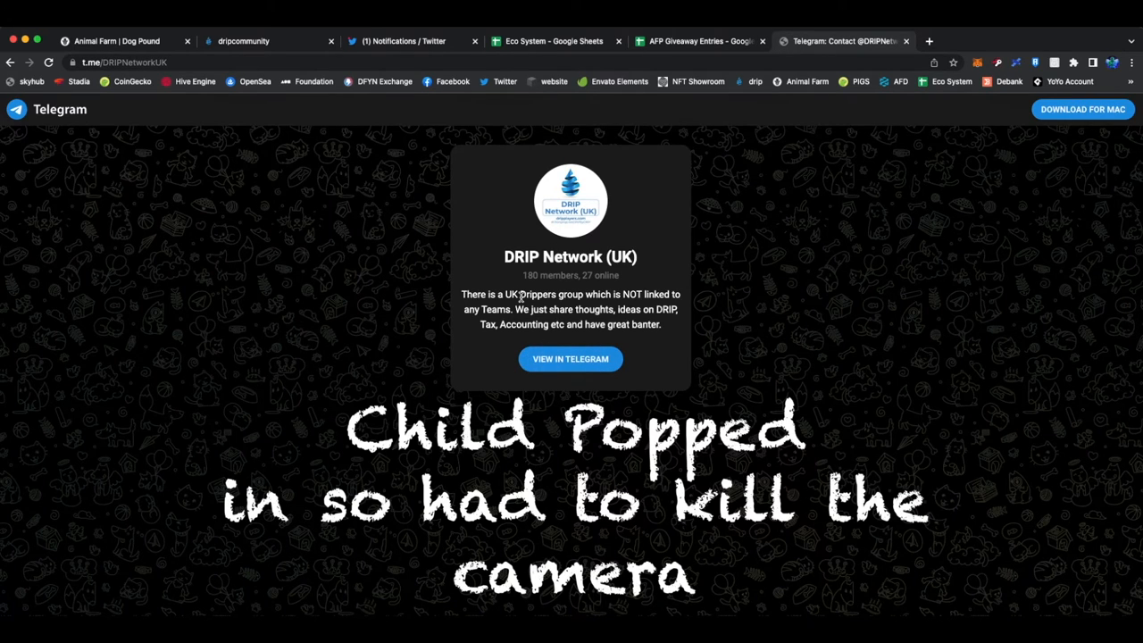
mouse_move(527, 343)
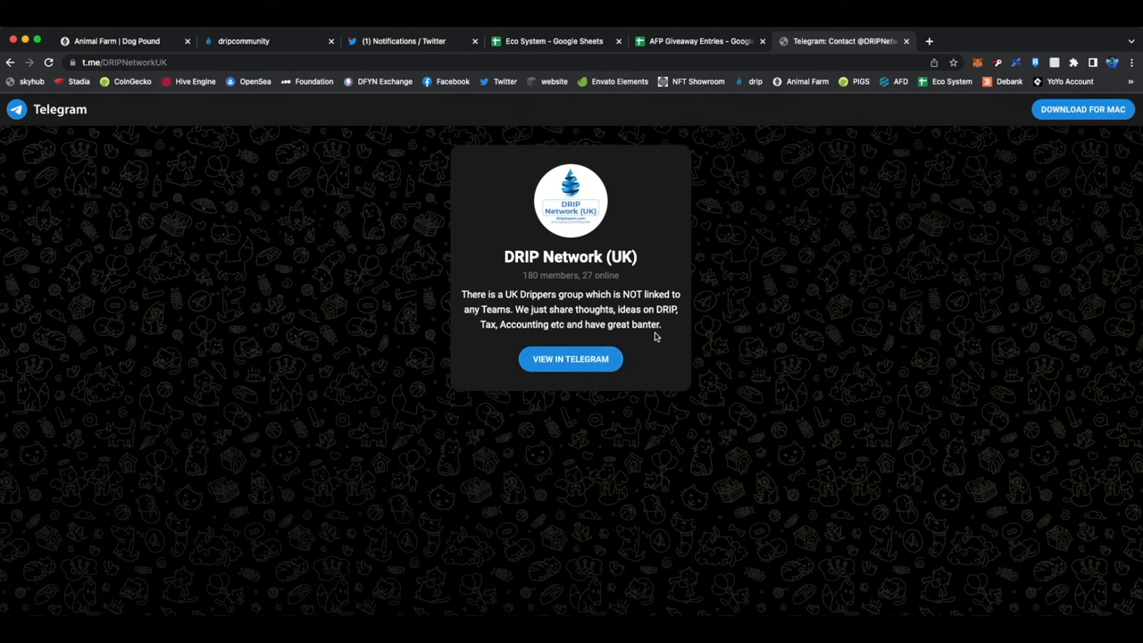
mouse_move(667, 386)
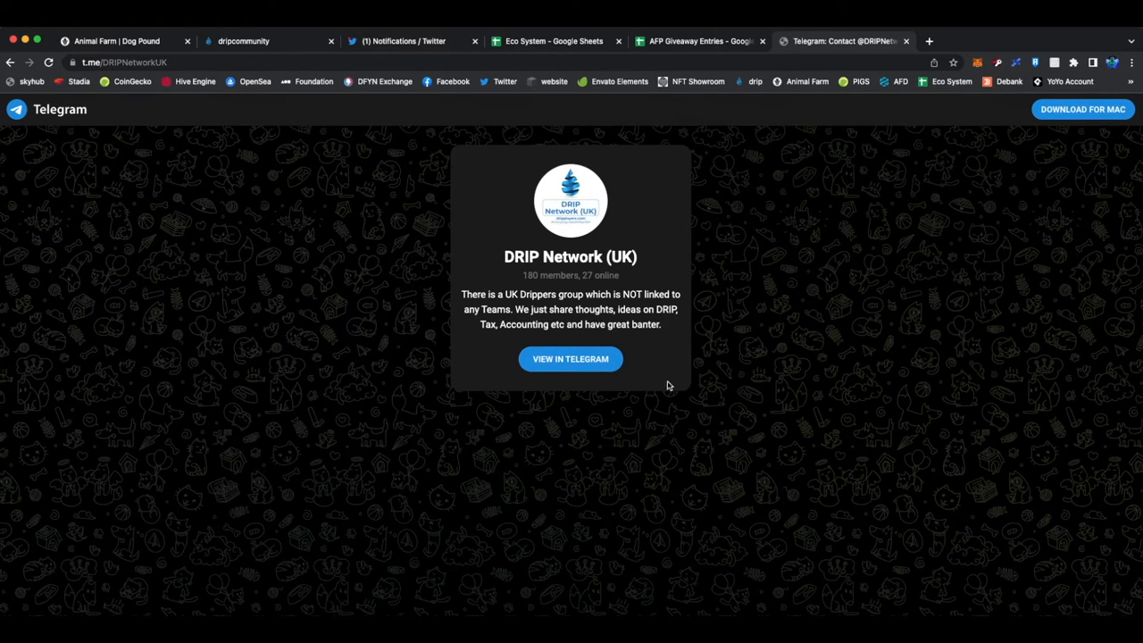
mouse_move(807, 278)
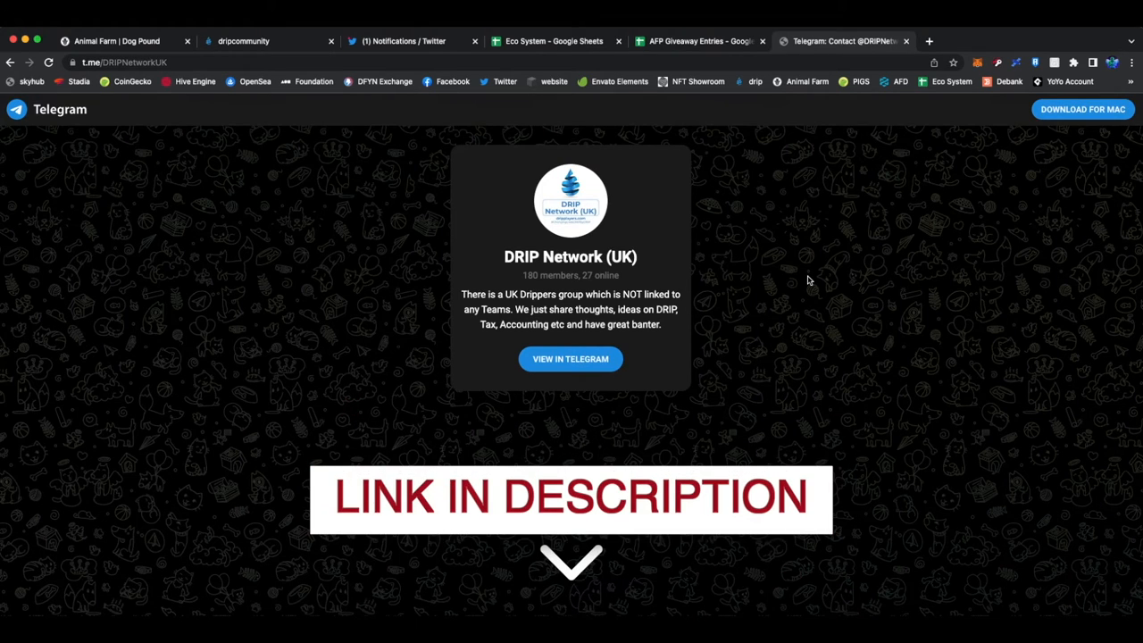
mouse_move(628, 232)
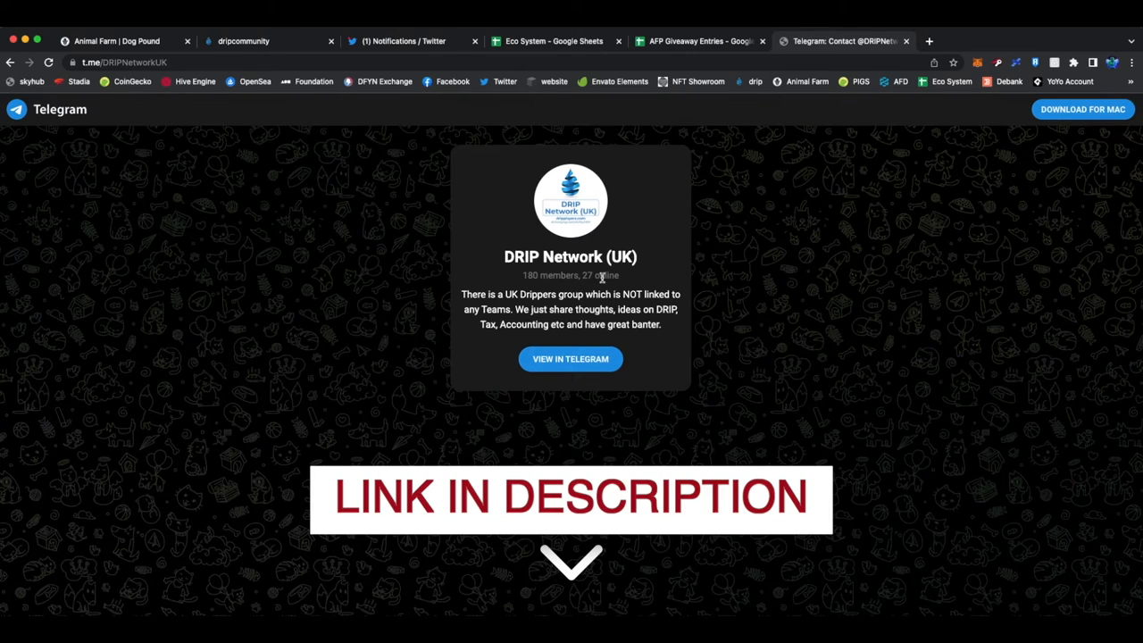
mouse_move(535, 411)
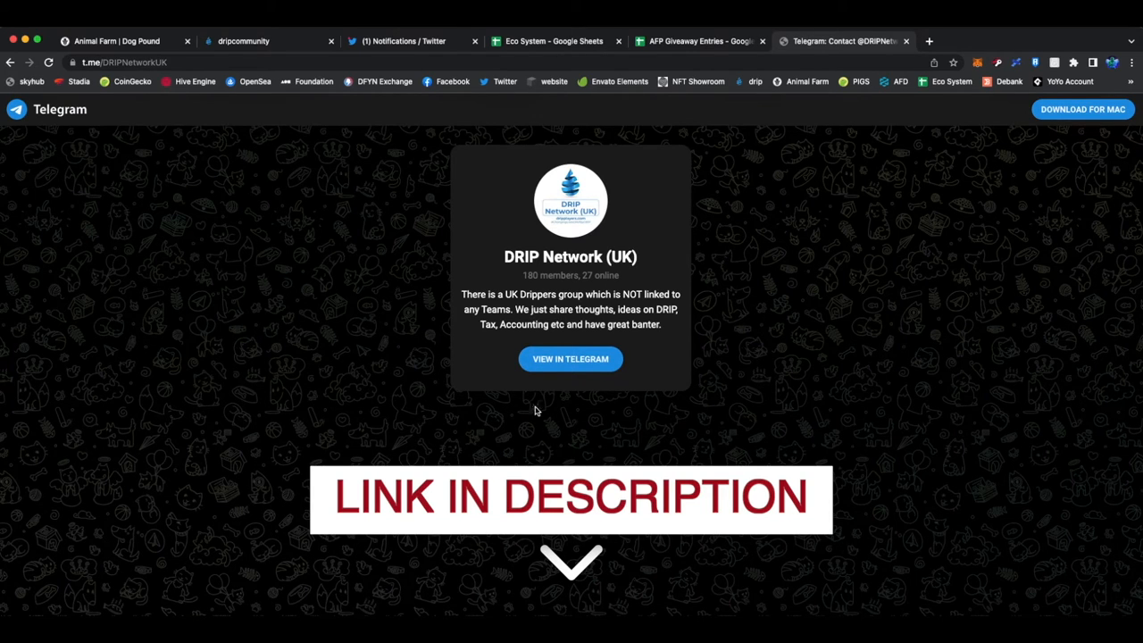
mouse_move(468, 420)
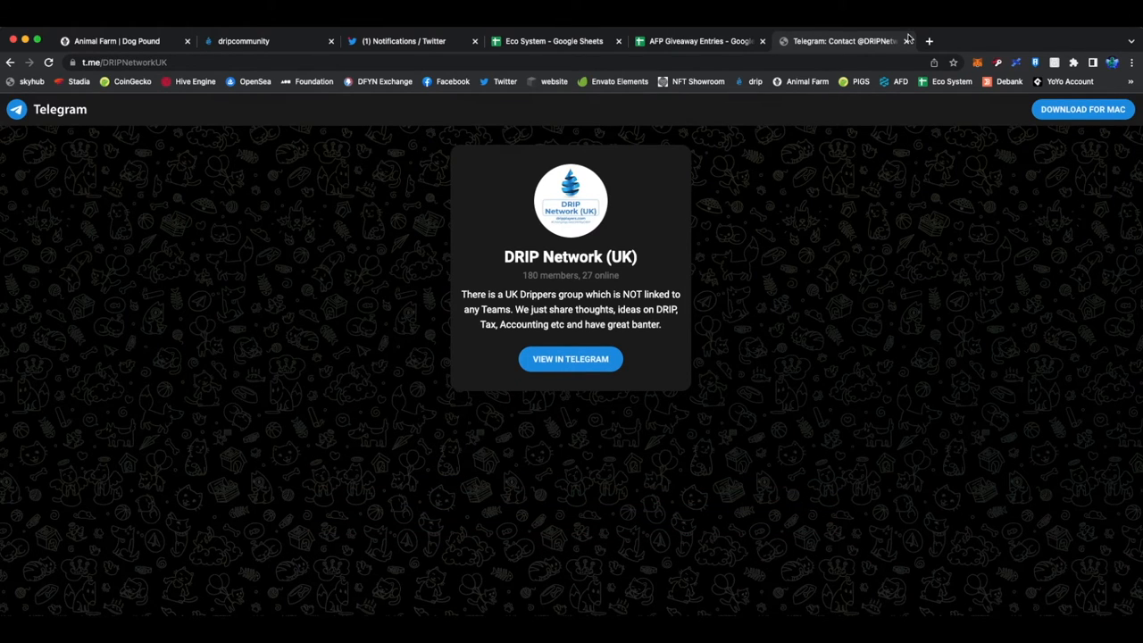
Leave the DRIP Network (UK) Telegram invite for the AFP Giveaway Entries sheet.
click(697, 41)
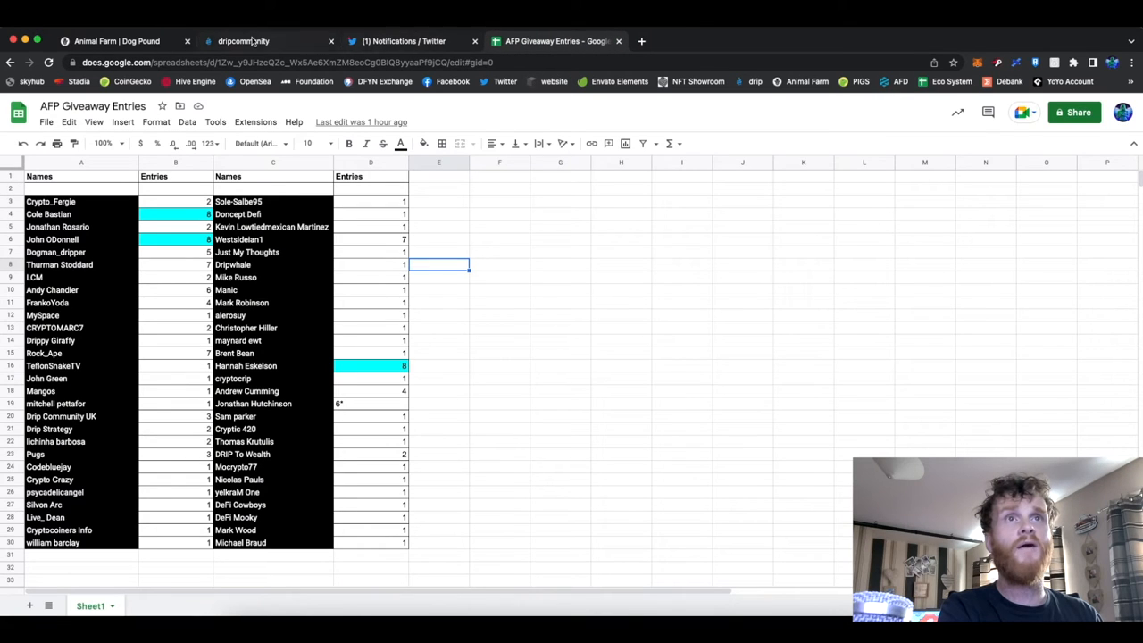
Bring up the unmadesugar DeFi Twitter profile with its pinned YouTube video tweet.
click(397, 41)
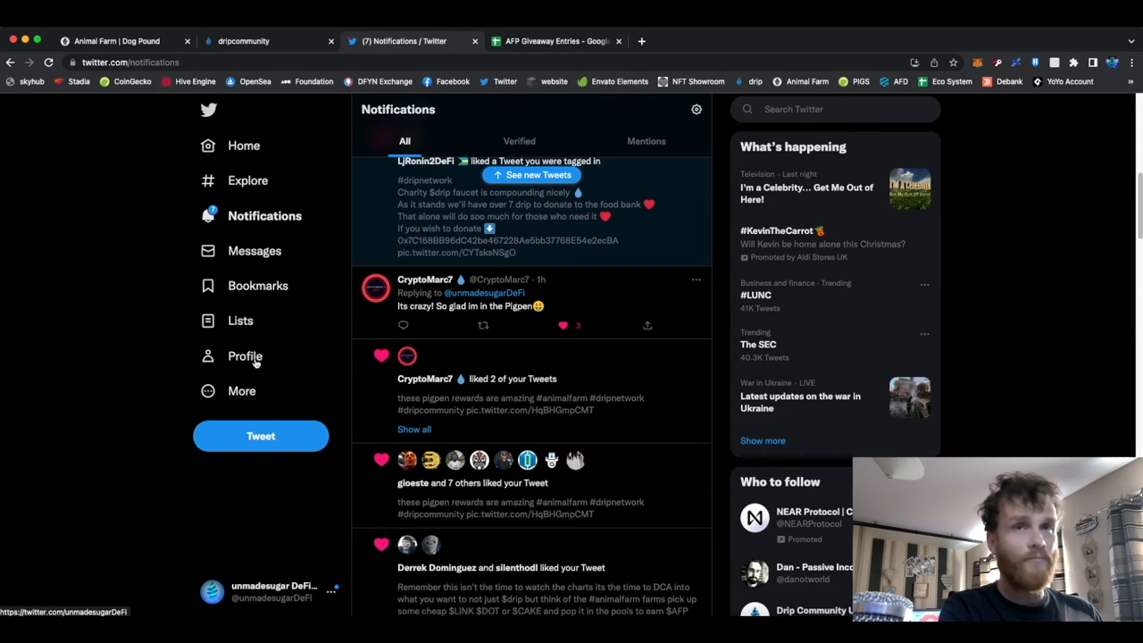
click(245, 357)
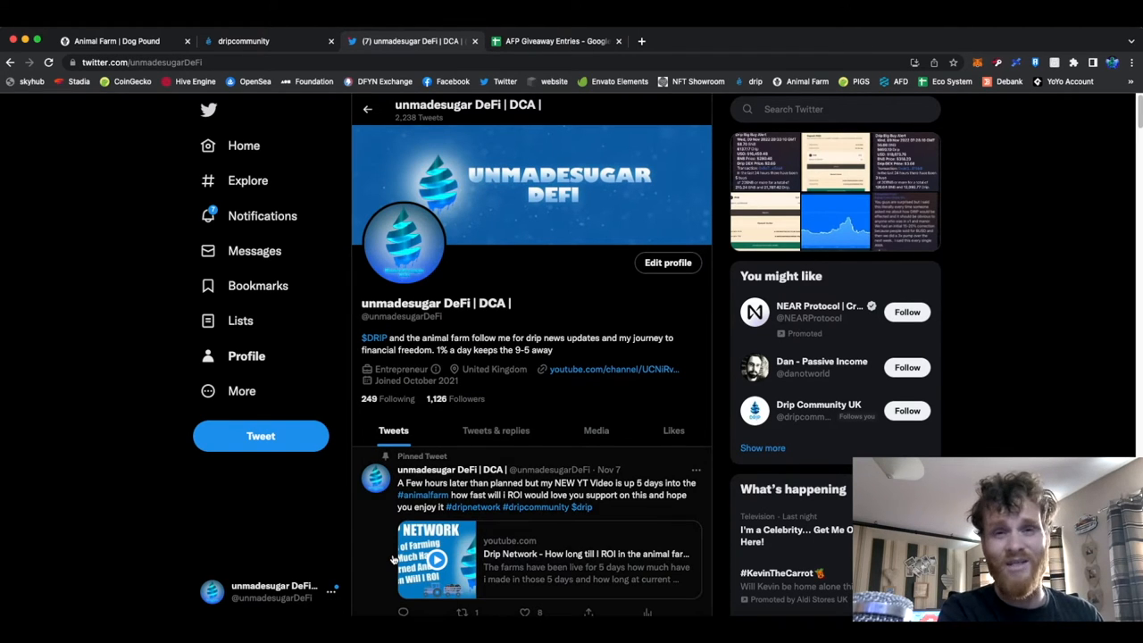
mouse_move(665, 569)
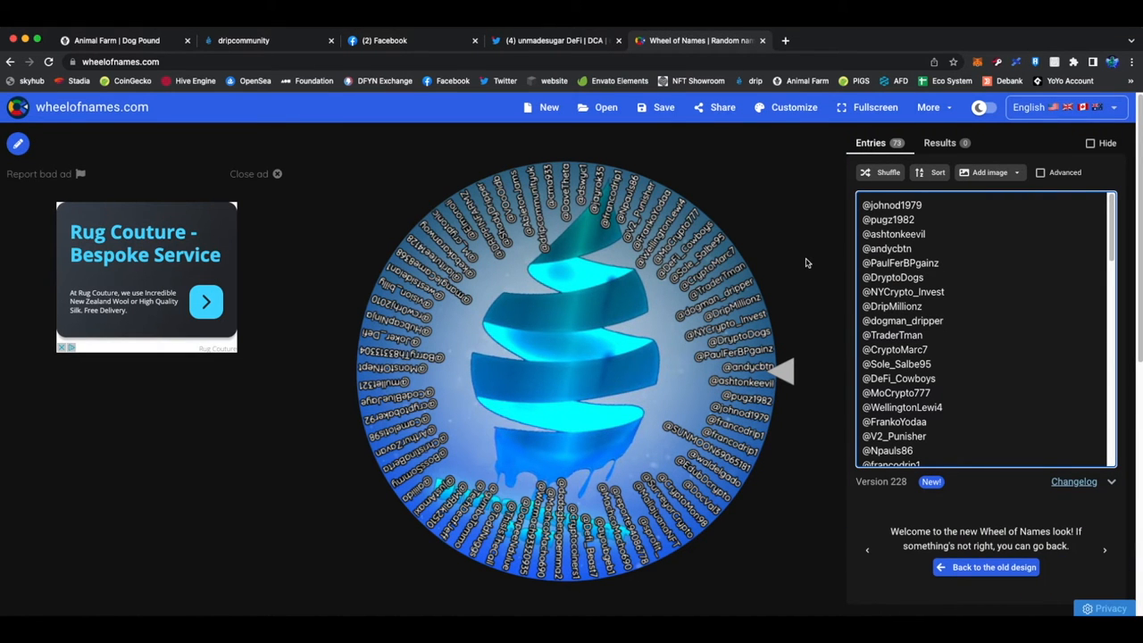
mouse_move(943, 277)
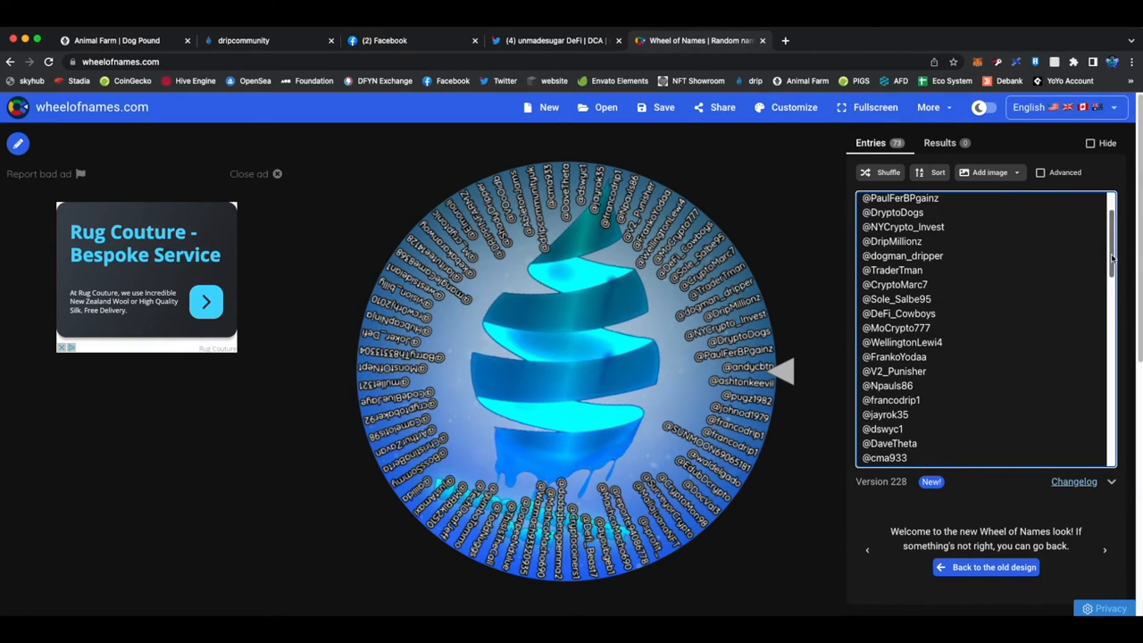
Shuffle the giveaway entries, spin the wheel to draw a winner, and dismiss the winner announcement.
scroll(down, 3)
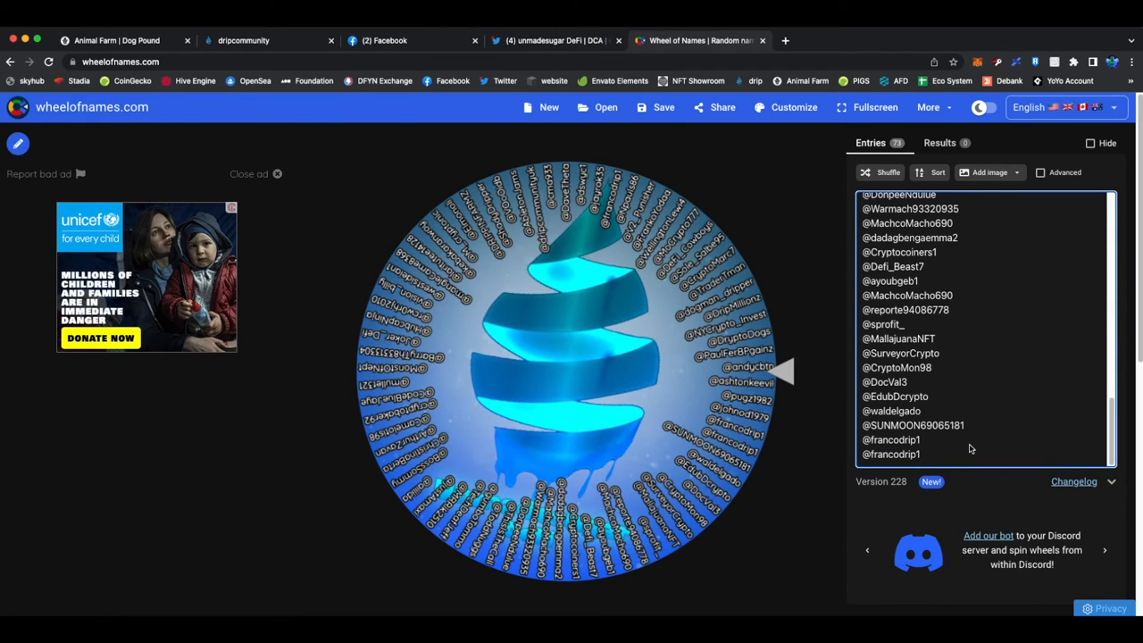
mouse_move(937, 467)
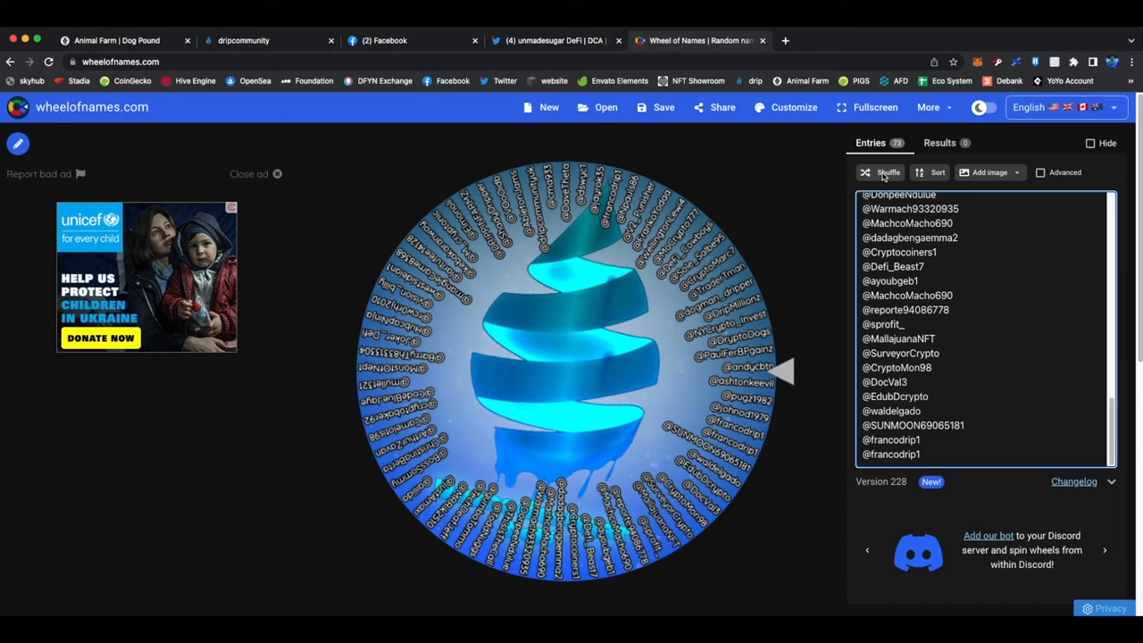
click(888, 171)
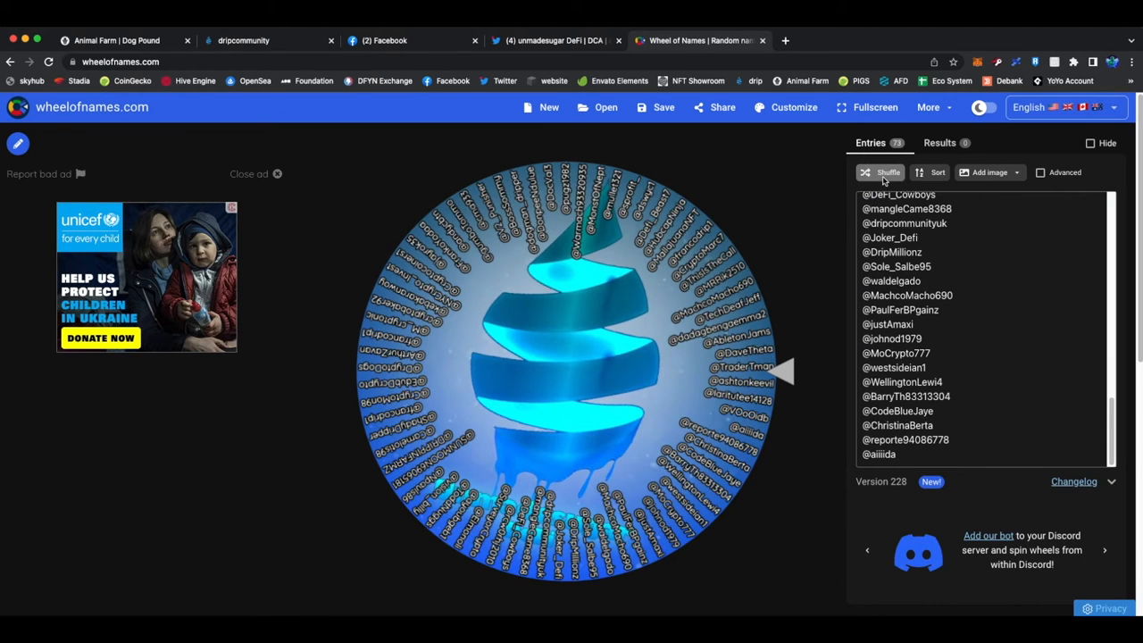
click(888, 172)
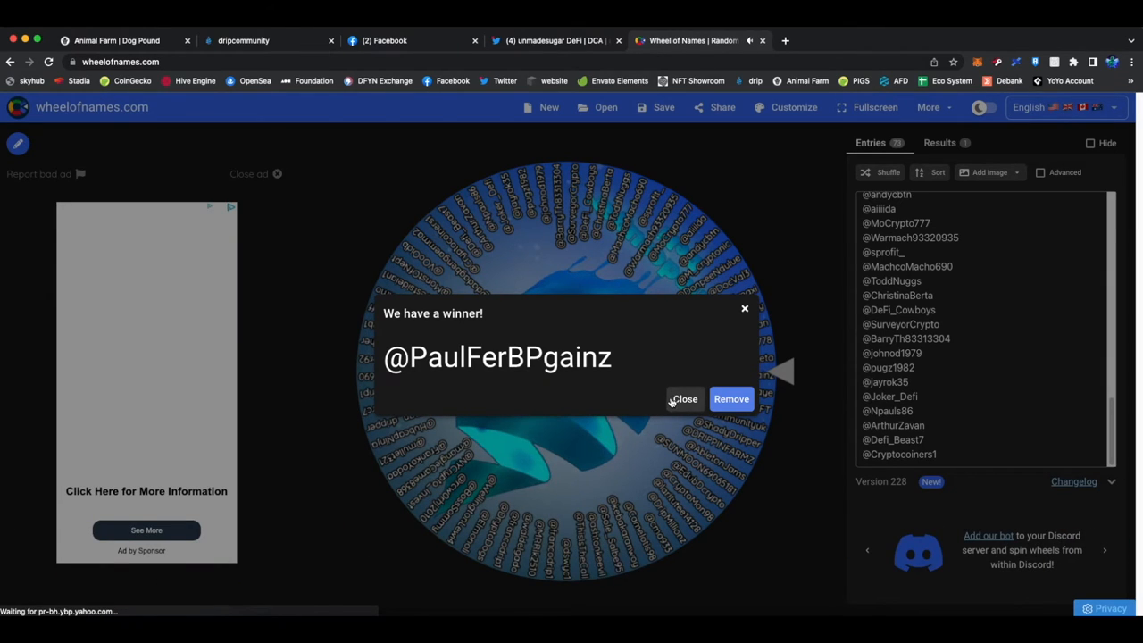
click(411, 39)
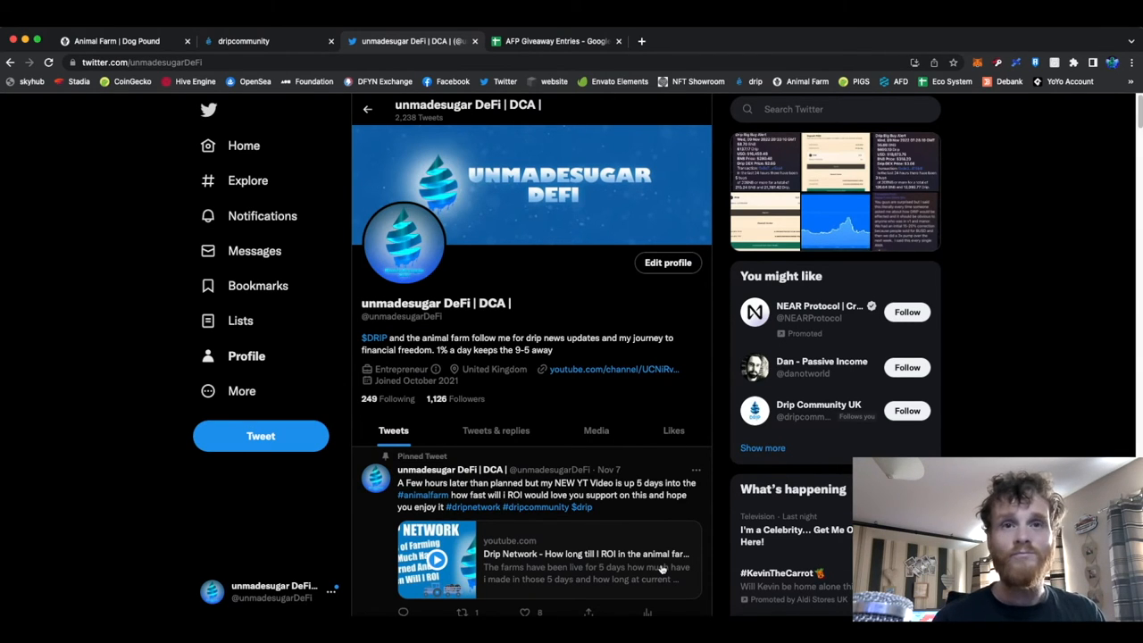
mouse_move(607, 515)
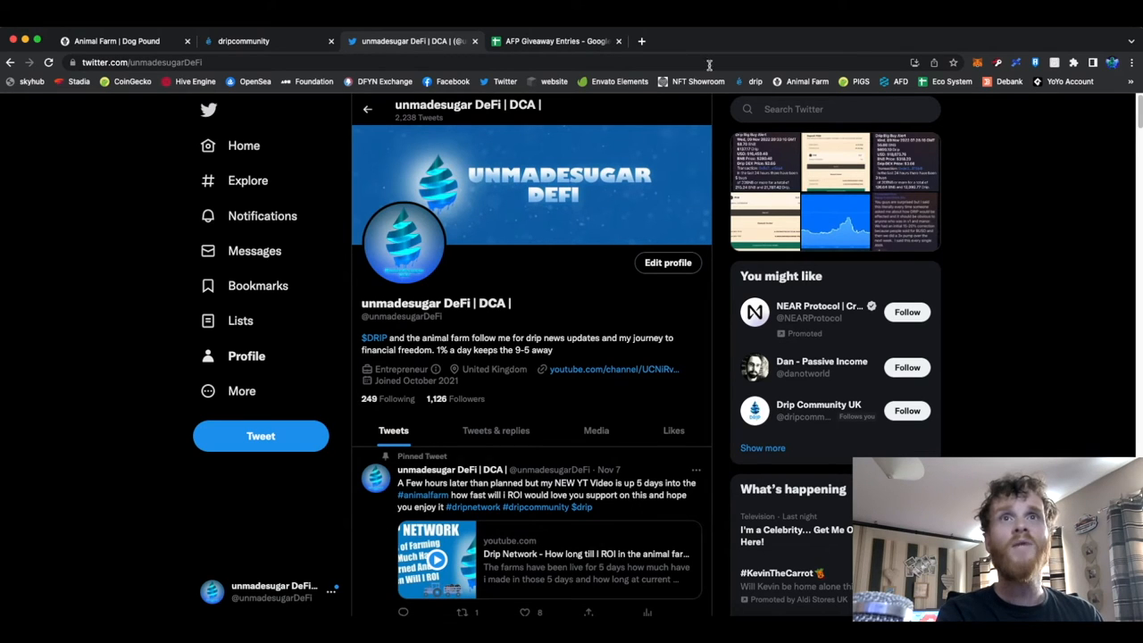
Switch over to the AFP Giveaway Entries spreadsheet tab.
click(555, 41)
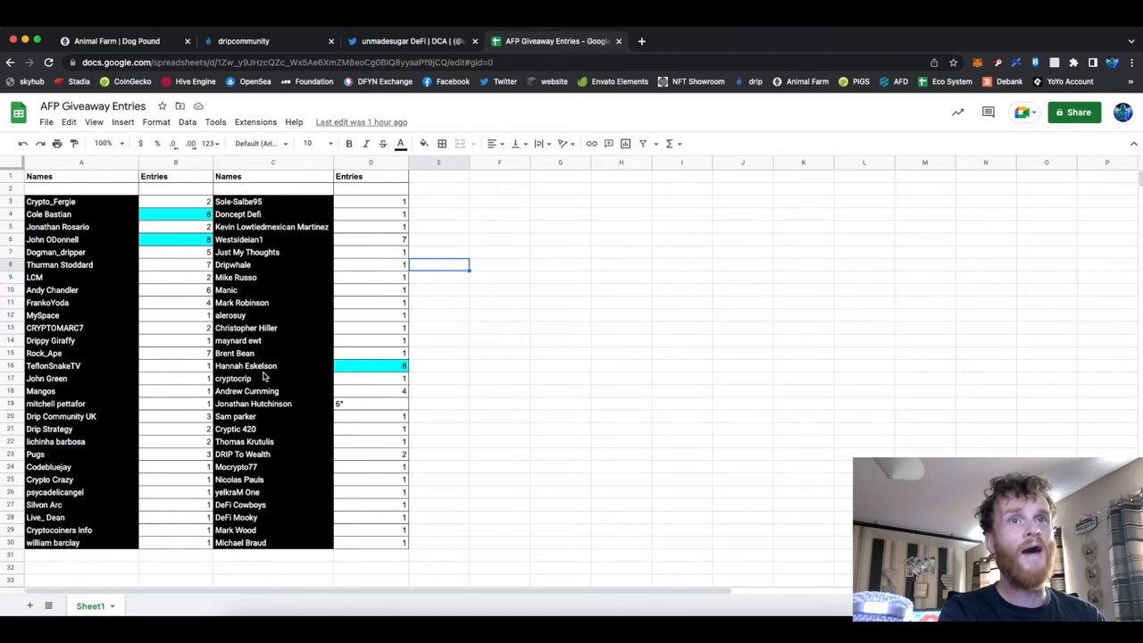
mouse_move(347, 401)
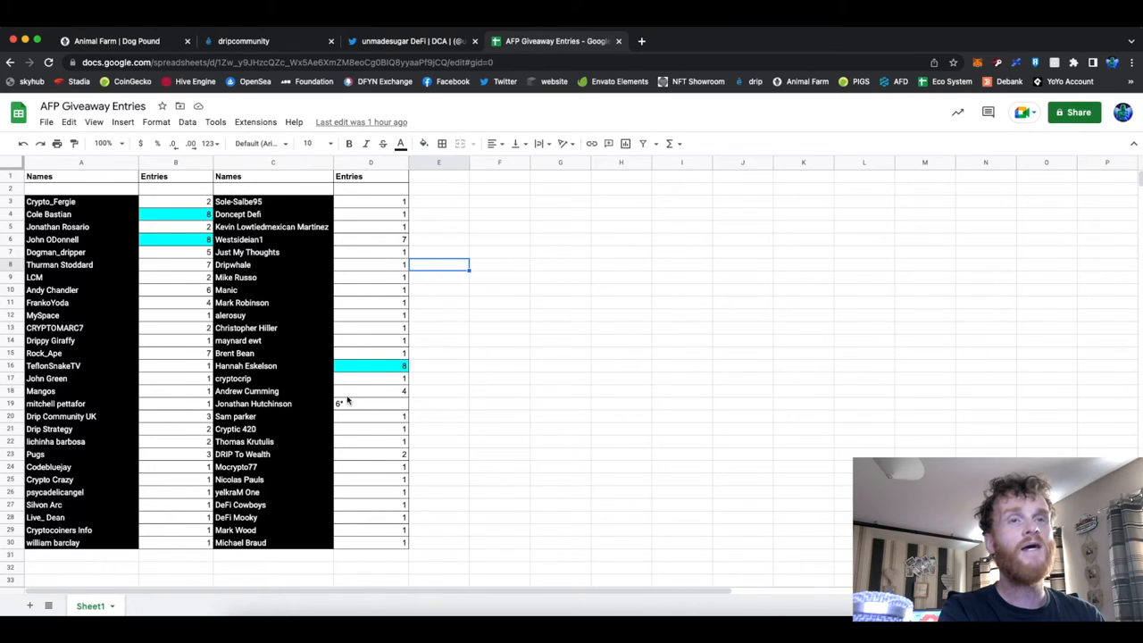
mouse_move(366, 410)
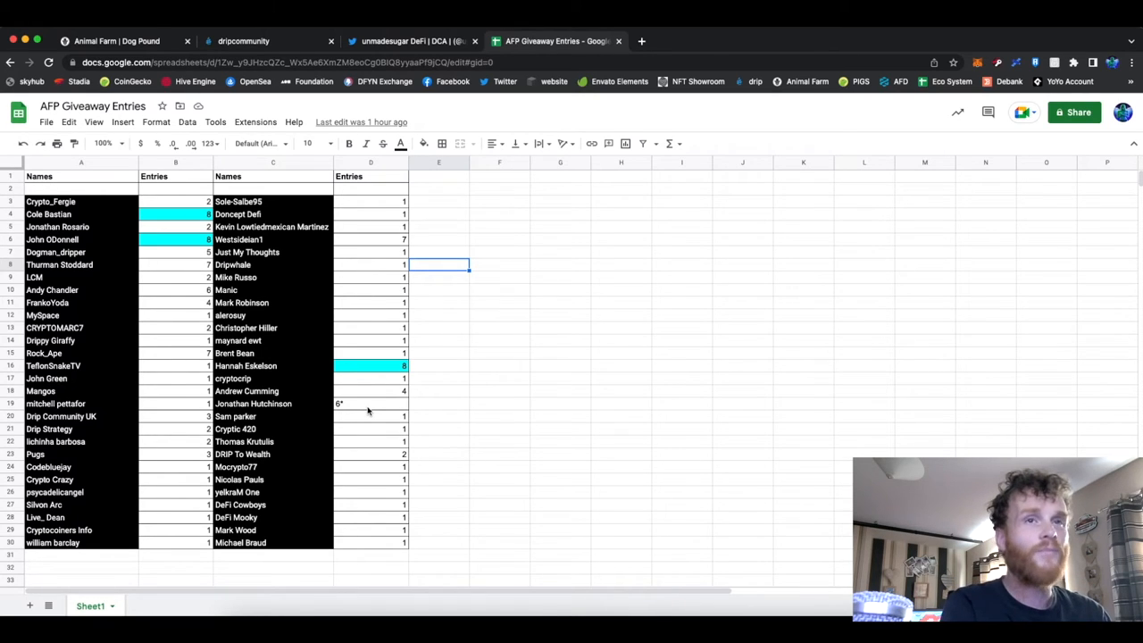
Change the entries count in cell D19 so it reads 7.
click(372, 404)
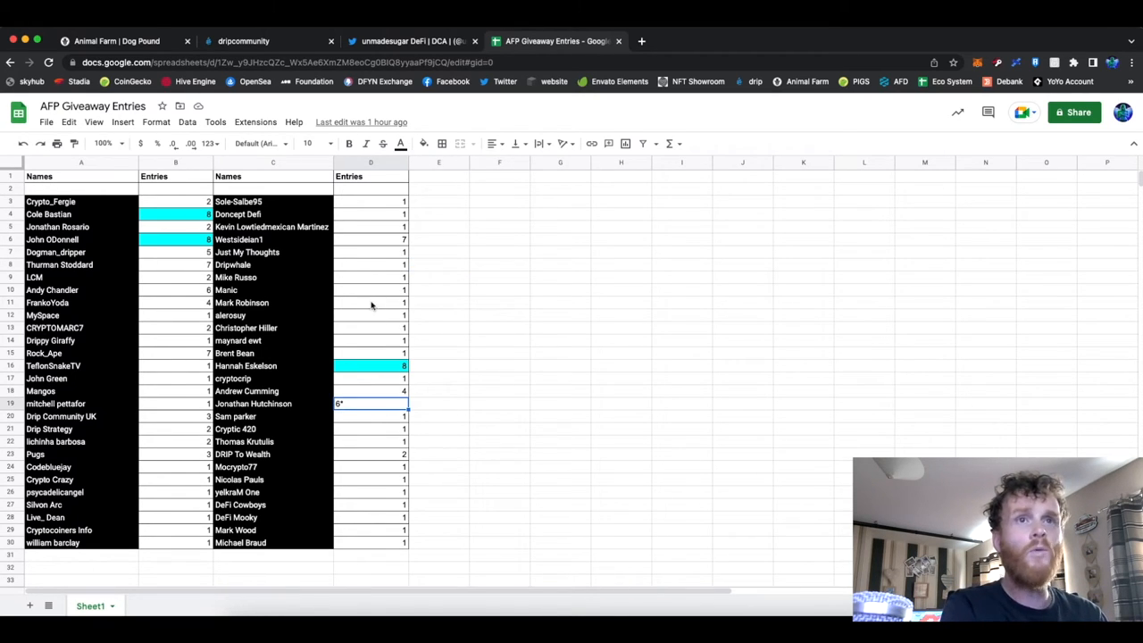
click(371, 289)
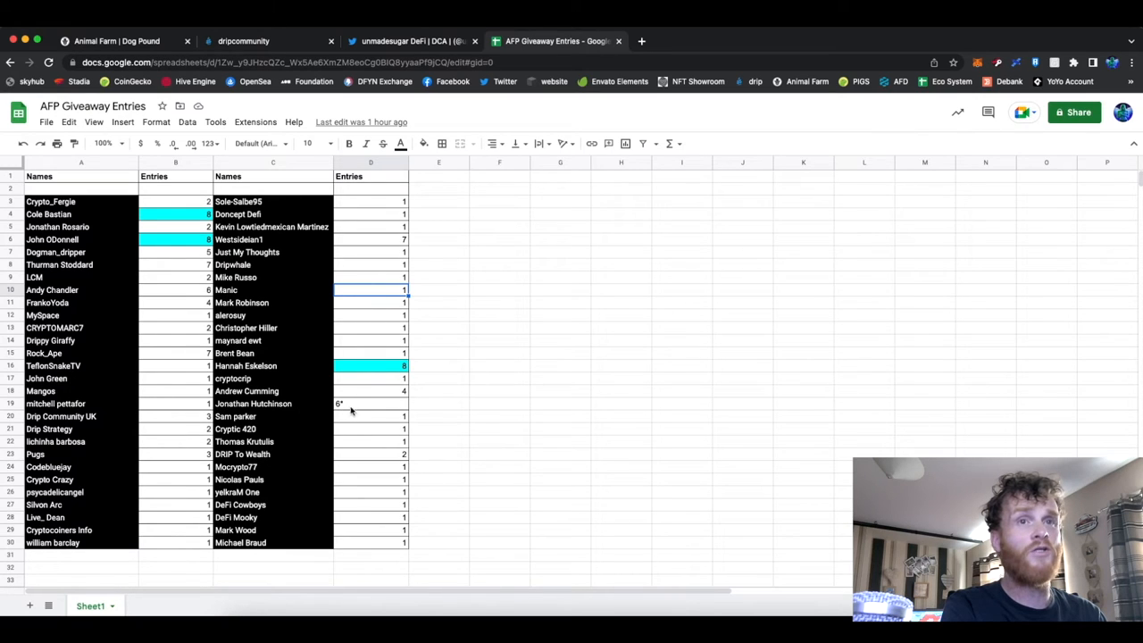
click(371, 403)
text(7)
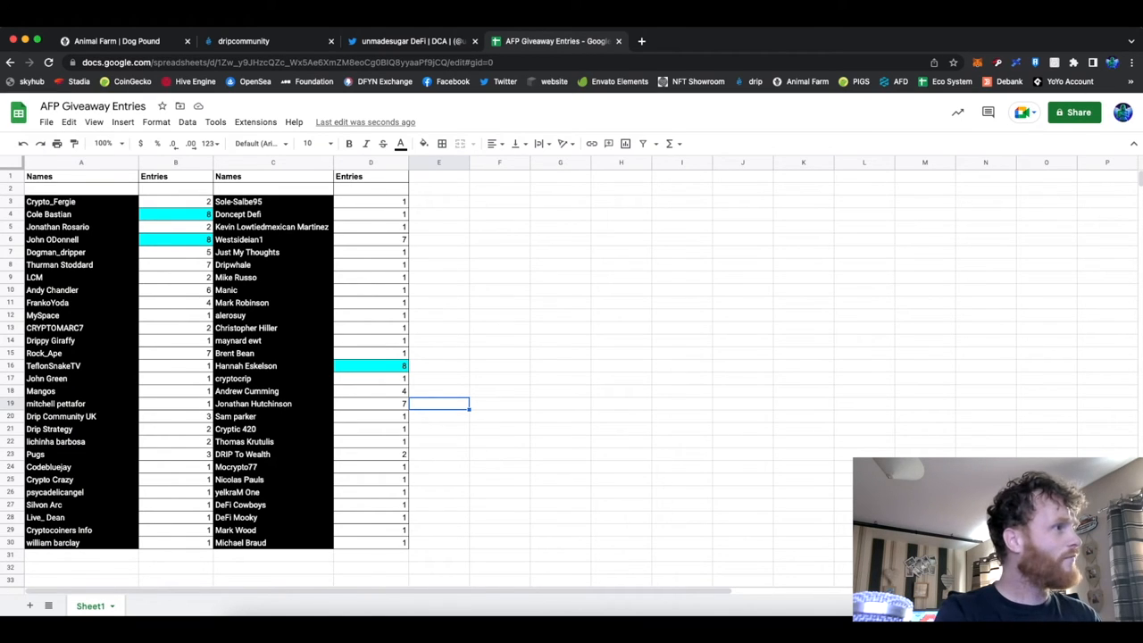
mouse_move(580, 254)
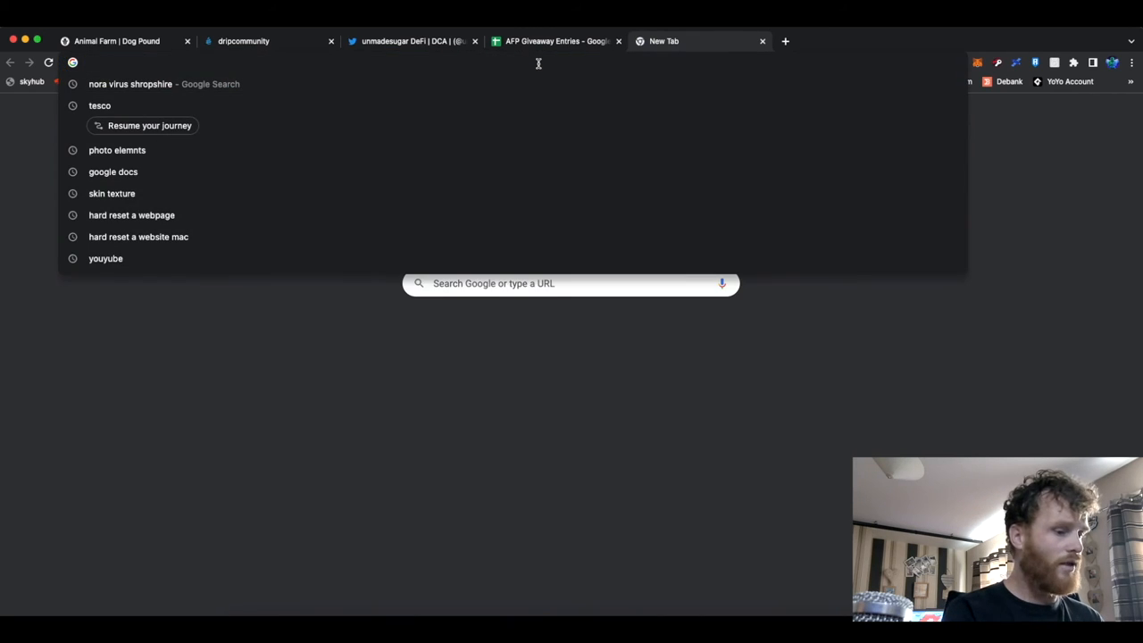
Go to youtube.com and navigate to the Unmadesugar Defi channel page via the avatar menu.
text(youtube.com)
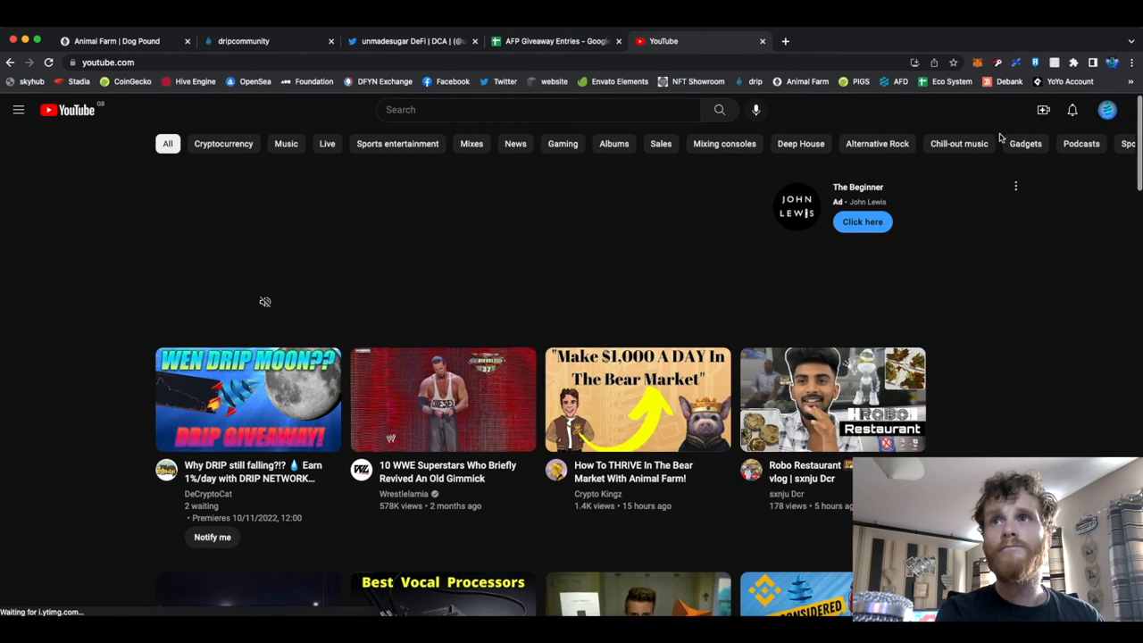
click(18, 109)
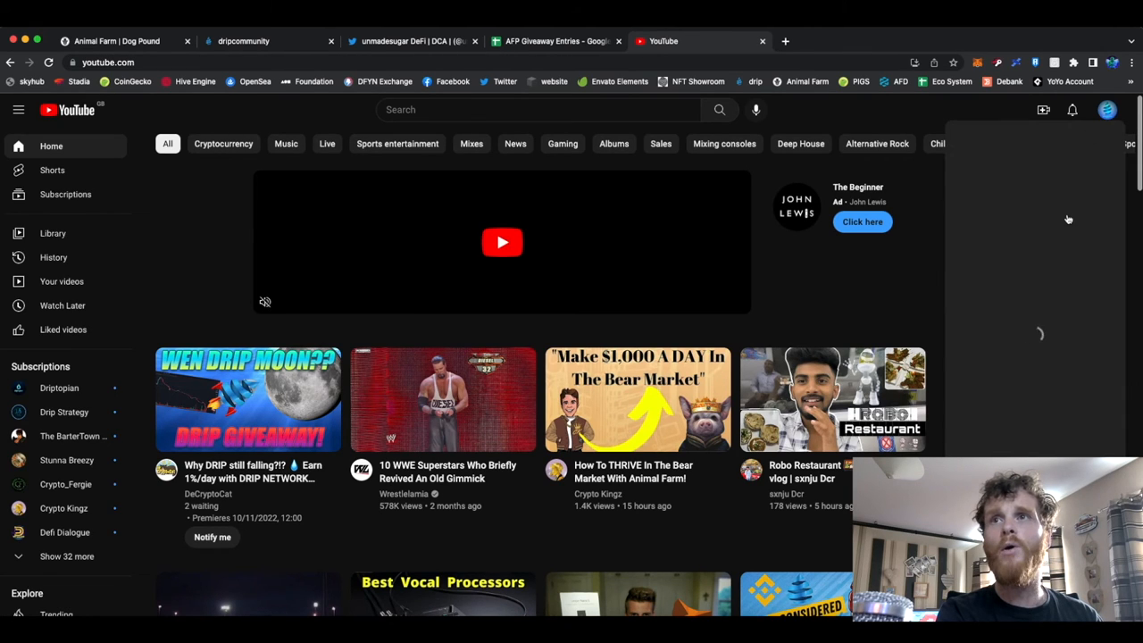
click(1107, 110)
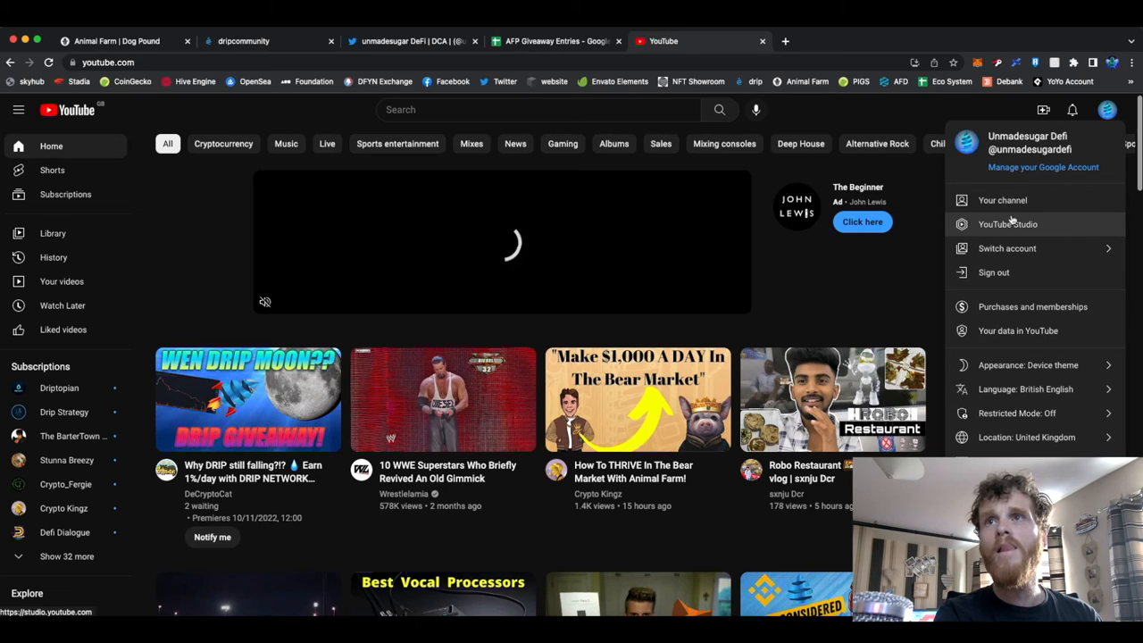
click(1001, 200)
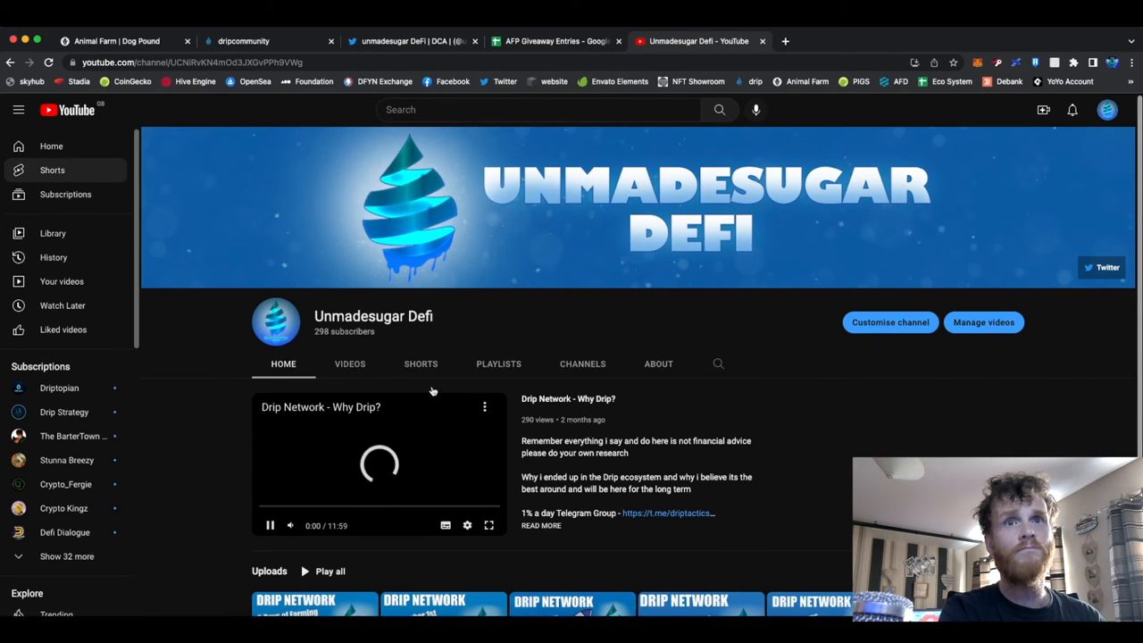
Browse the channel's Shorts and Videos listings, then return to the Twitter profile tab.
click(421, 364)
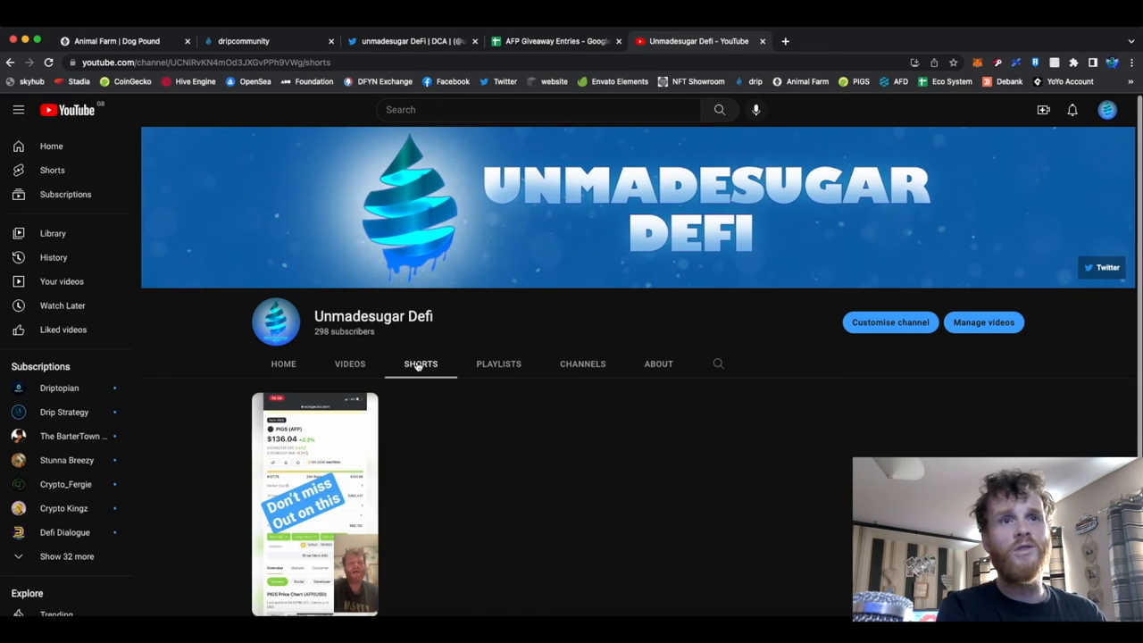
scroll(down, 3)
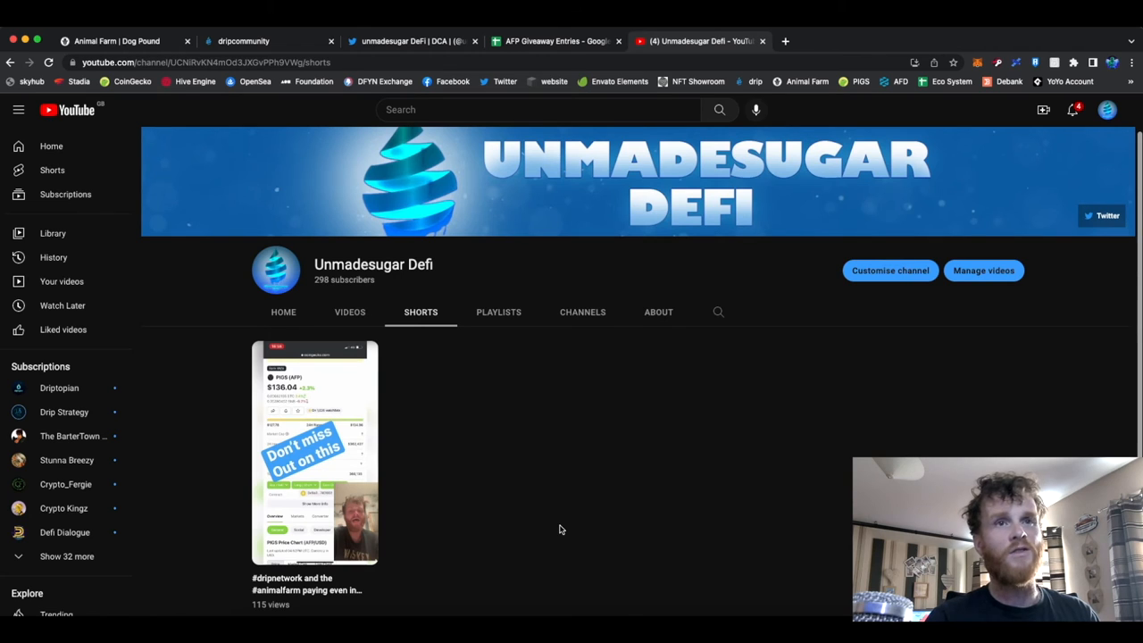
mouse_move(346, 418)
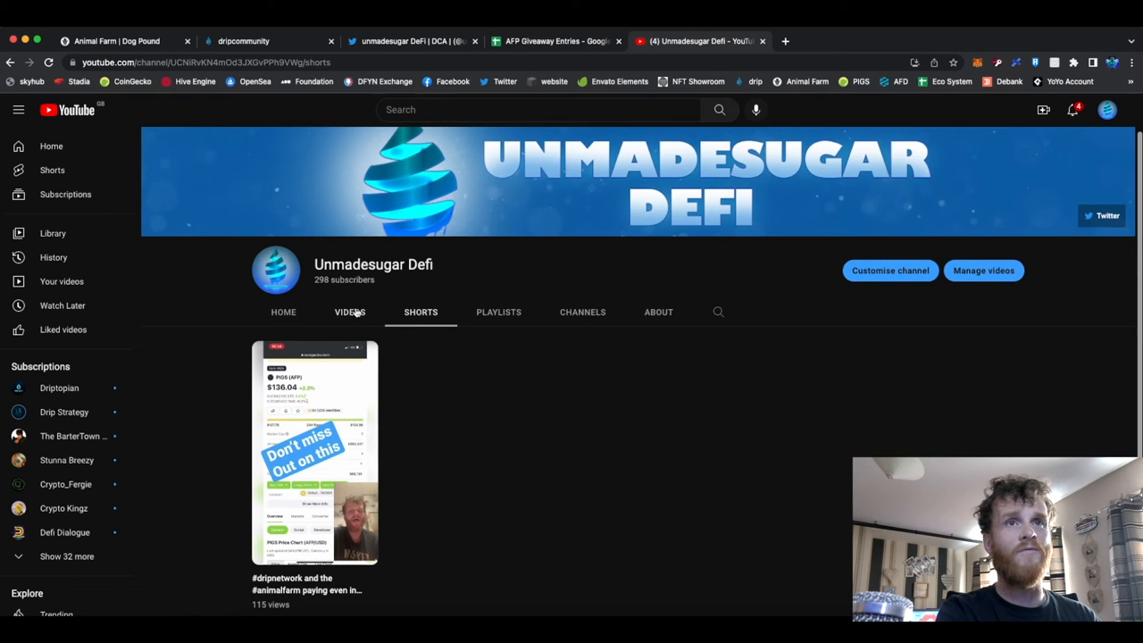
click(350, 311)
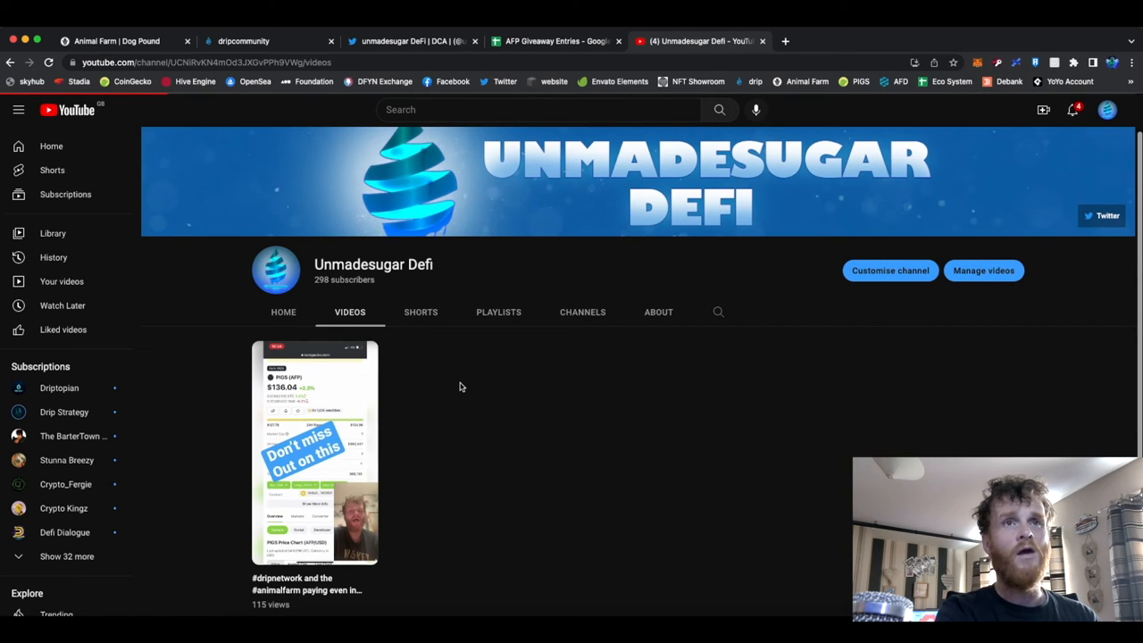
scroll(down, 3)
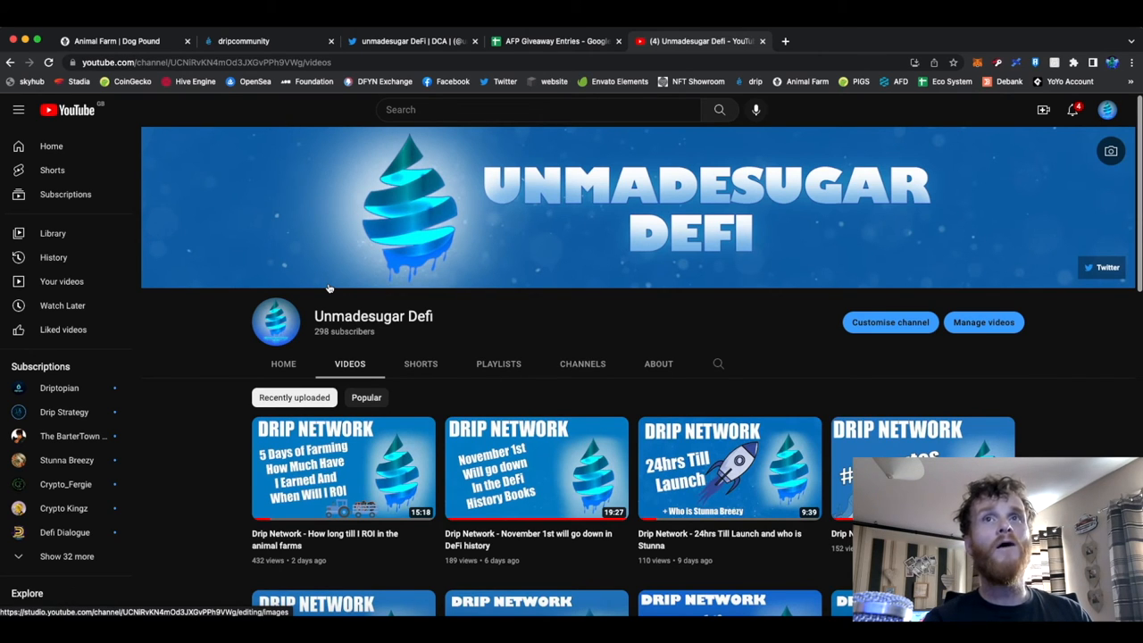
click(410, 41)
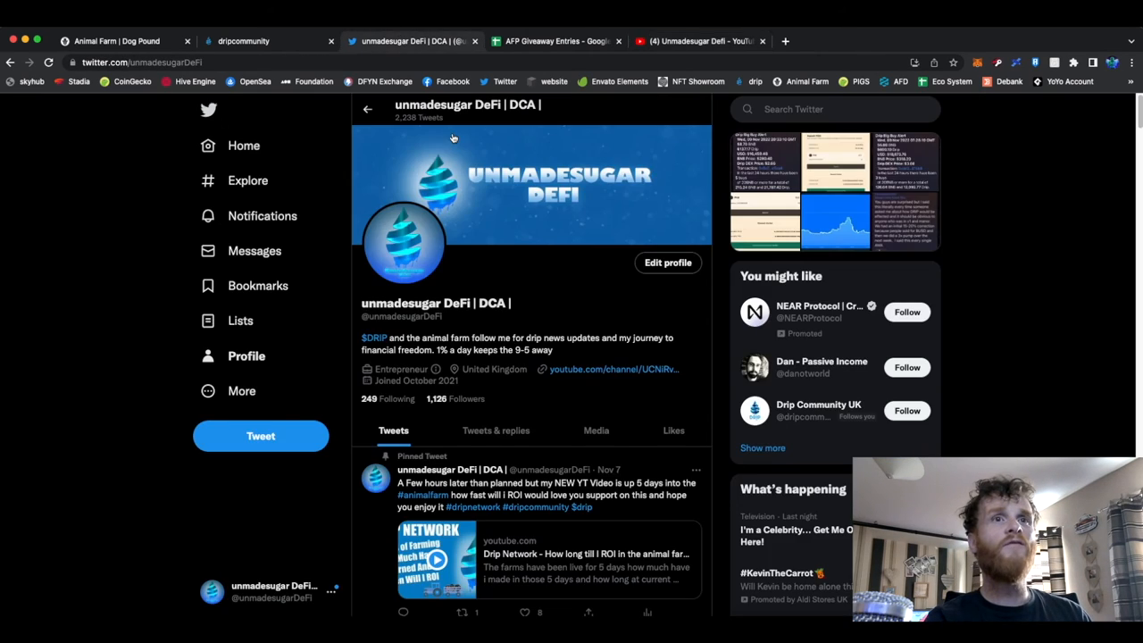